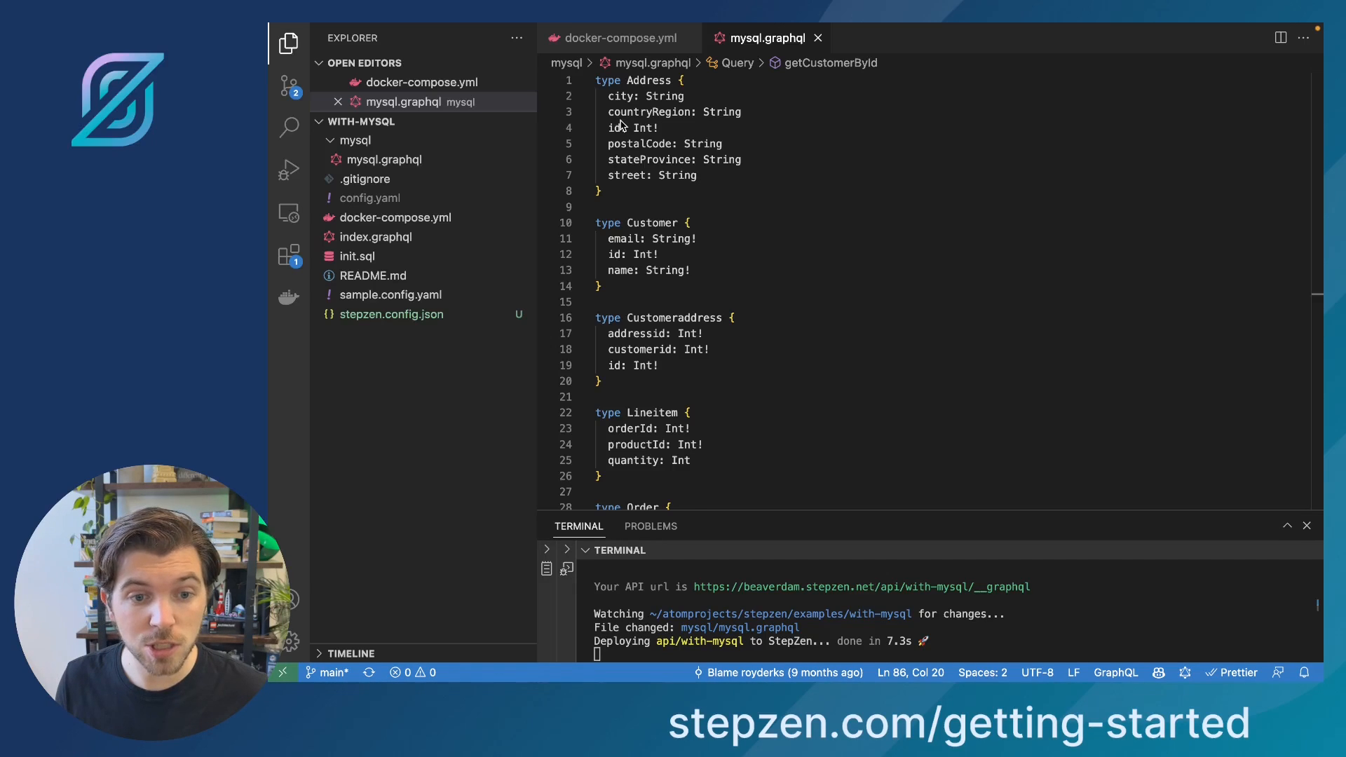
scroll(down, 3)
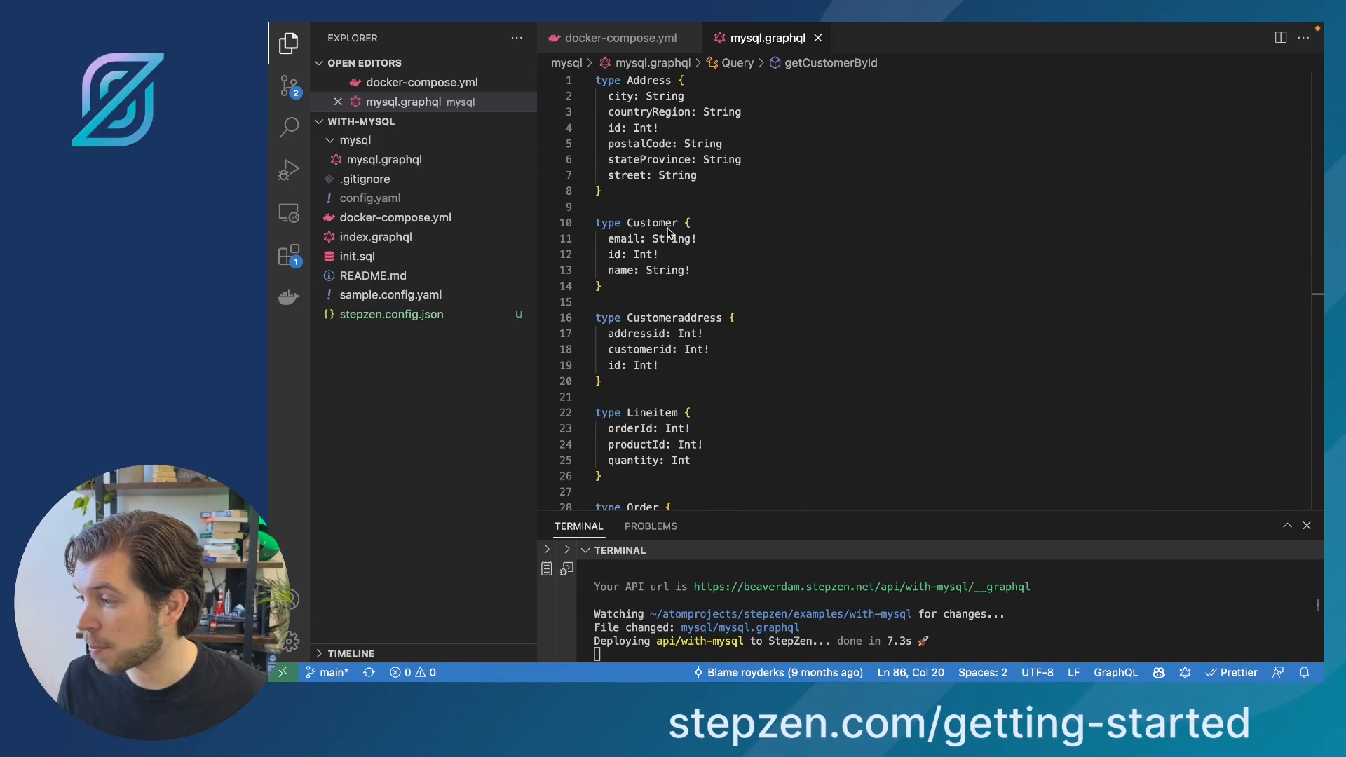
scroll(down, 3)
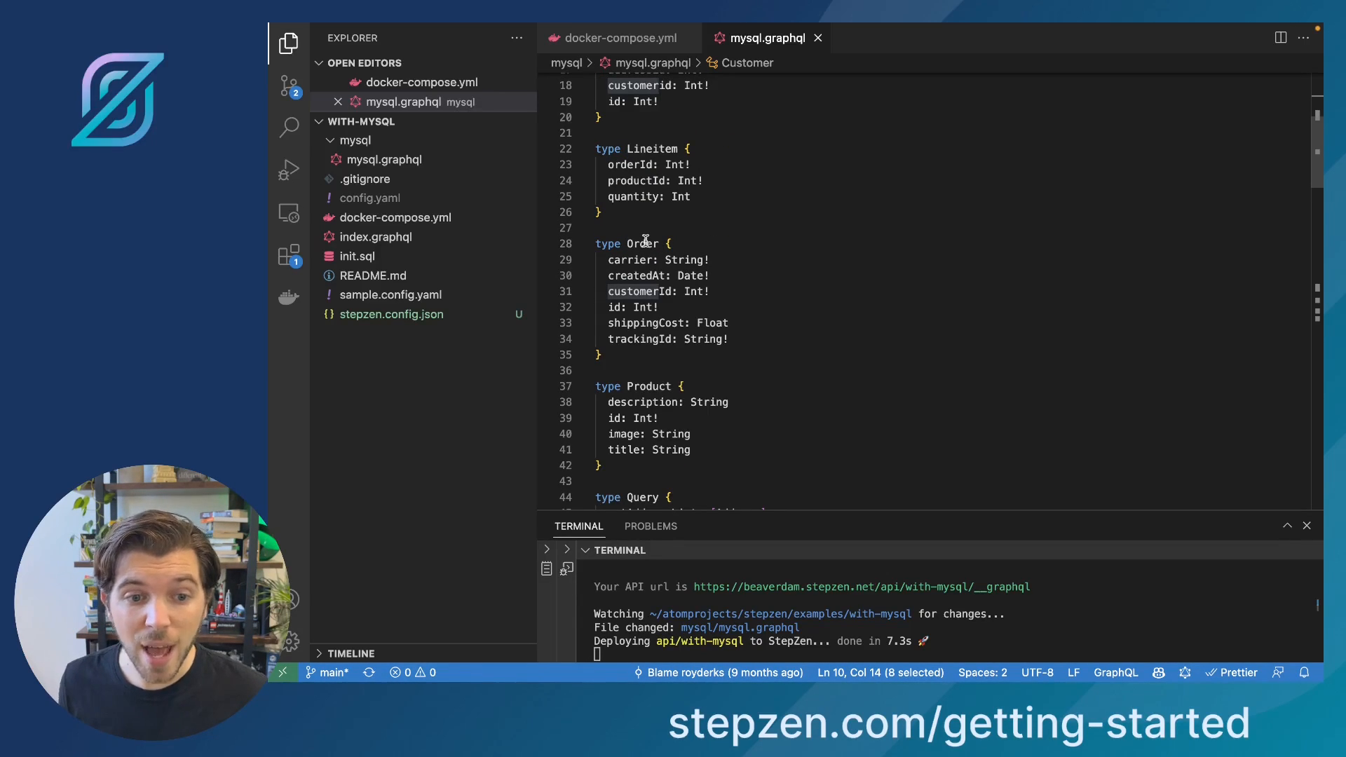
click(611, 307)
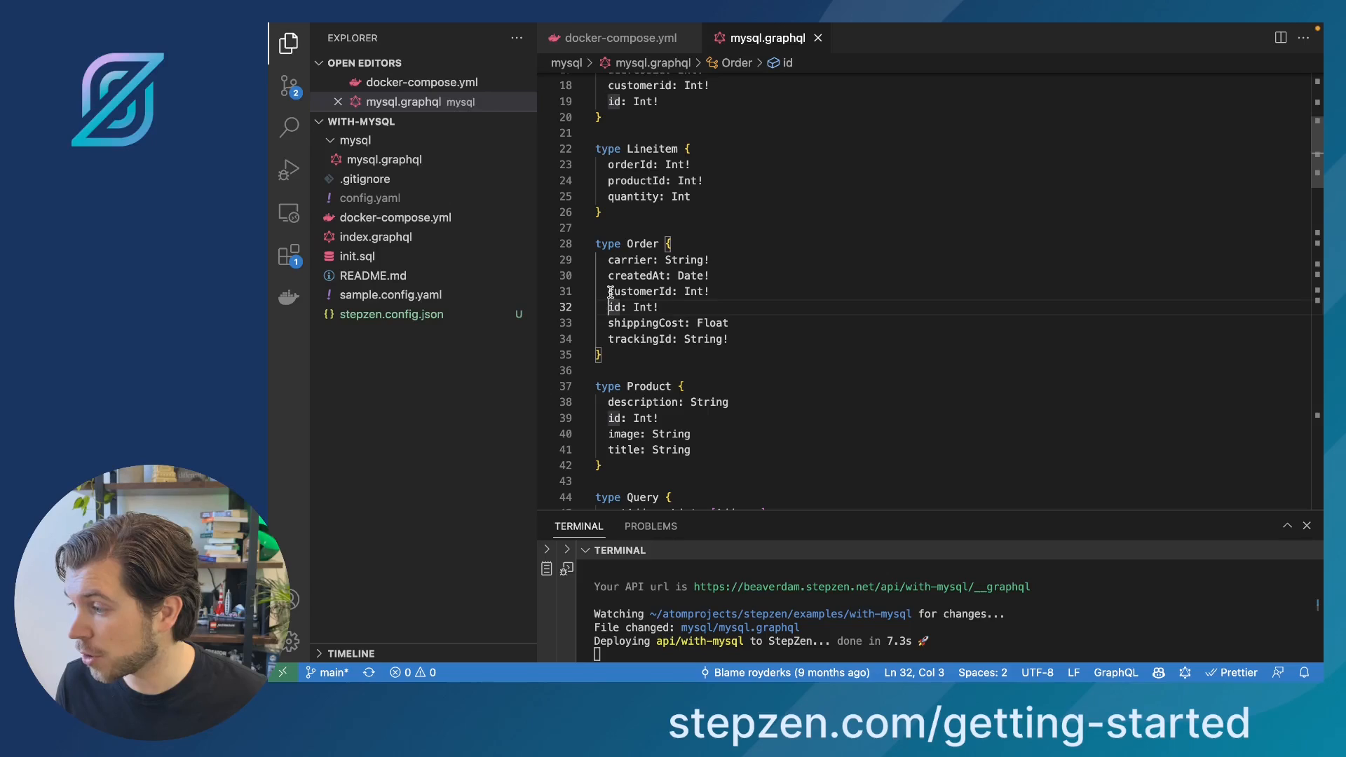
double_click(657, 292)
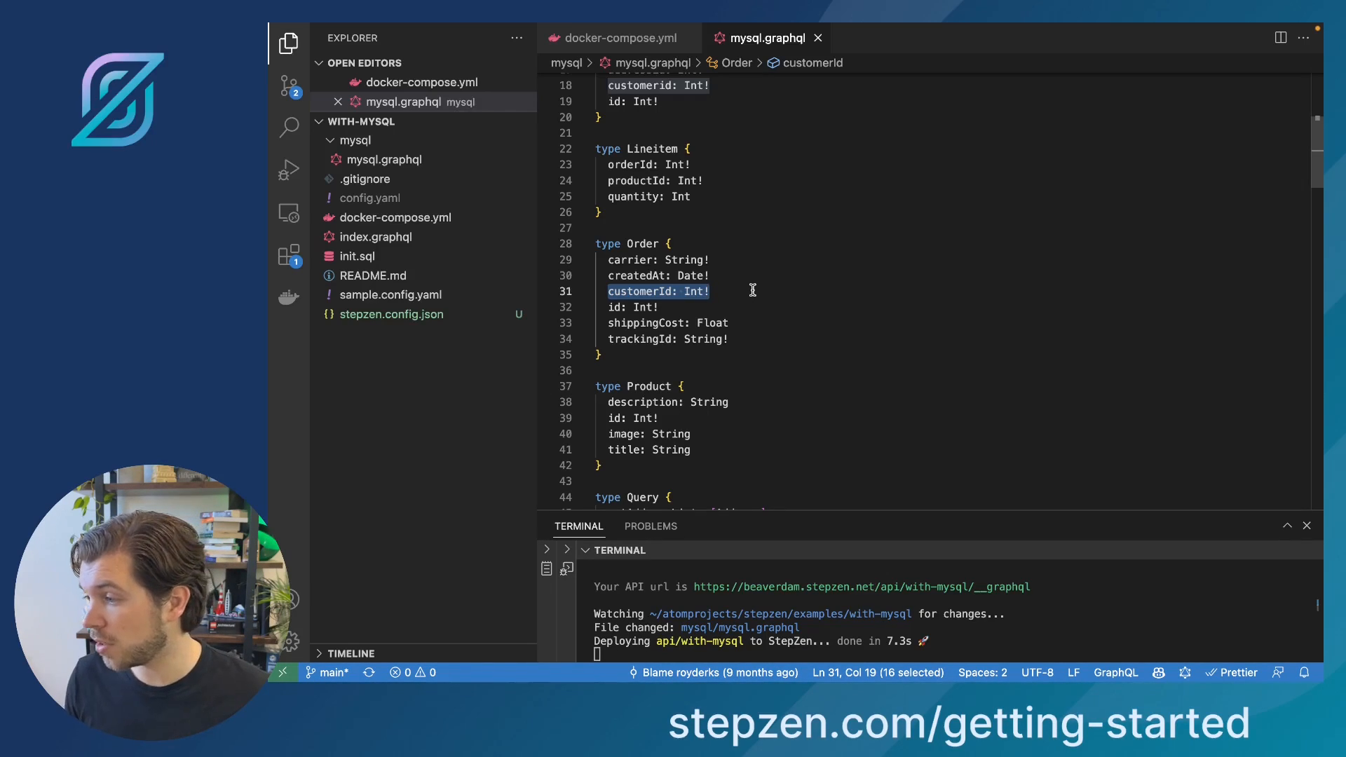
key(enter)
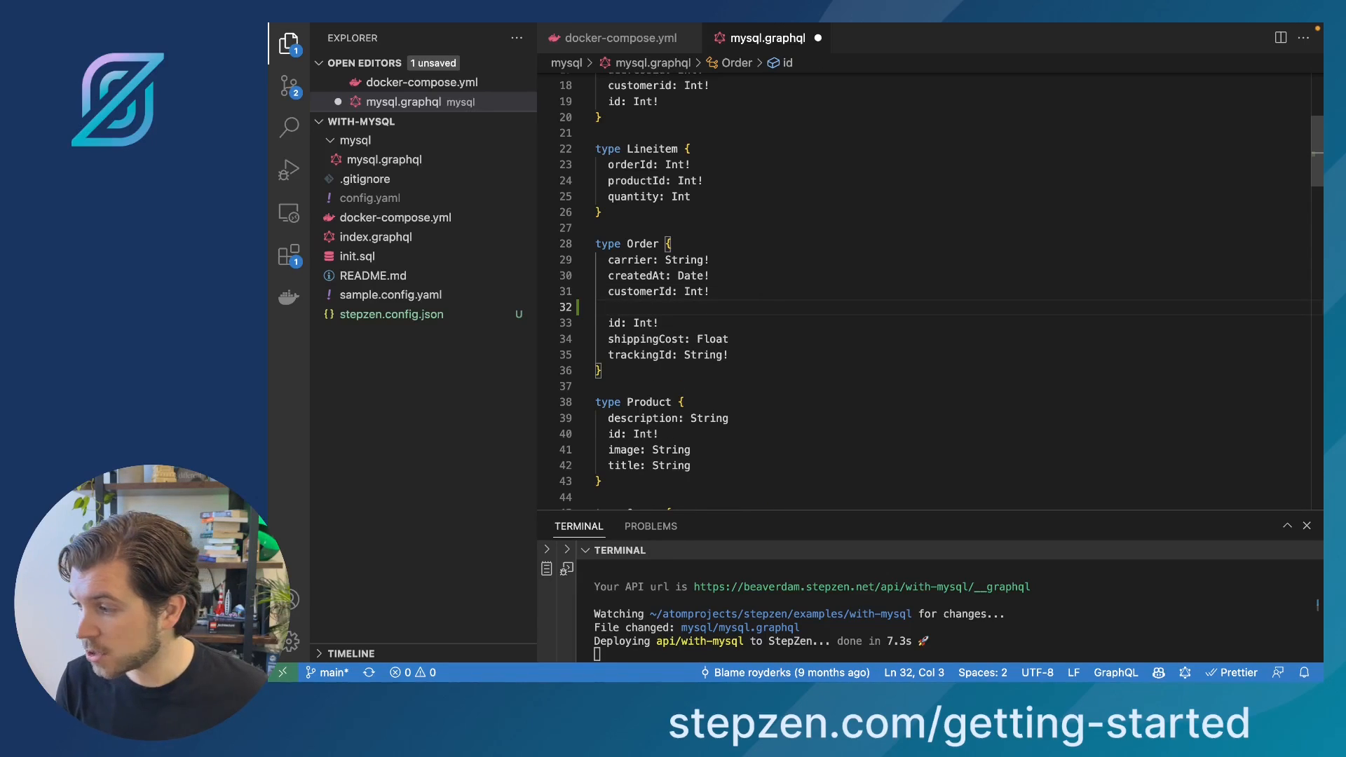
text(c)
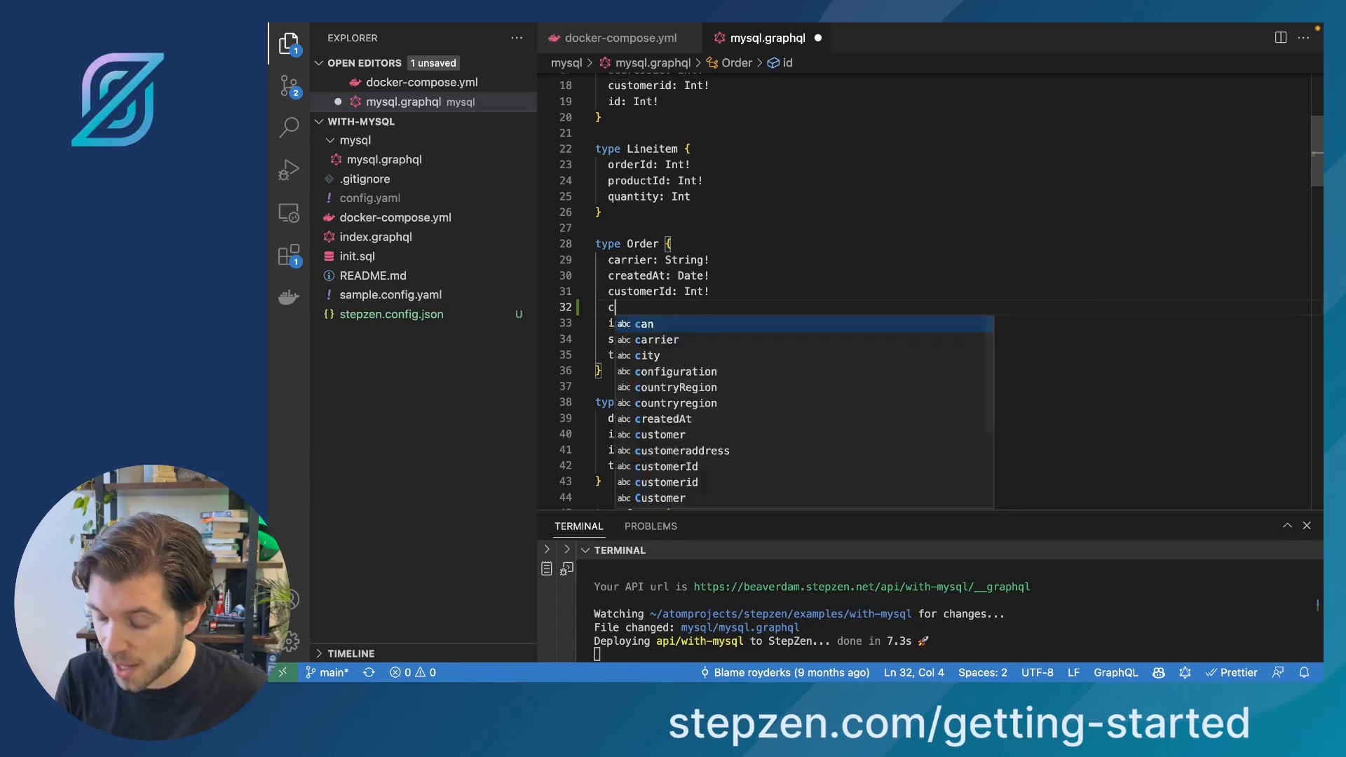
text(ustomer:)
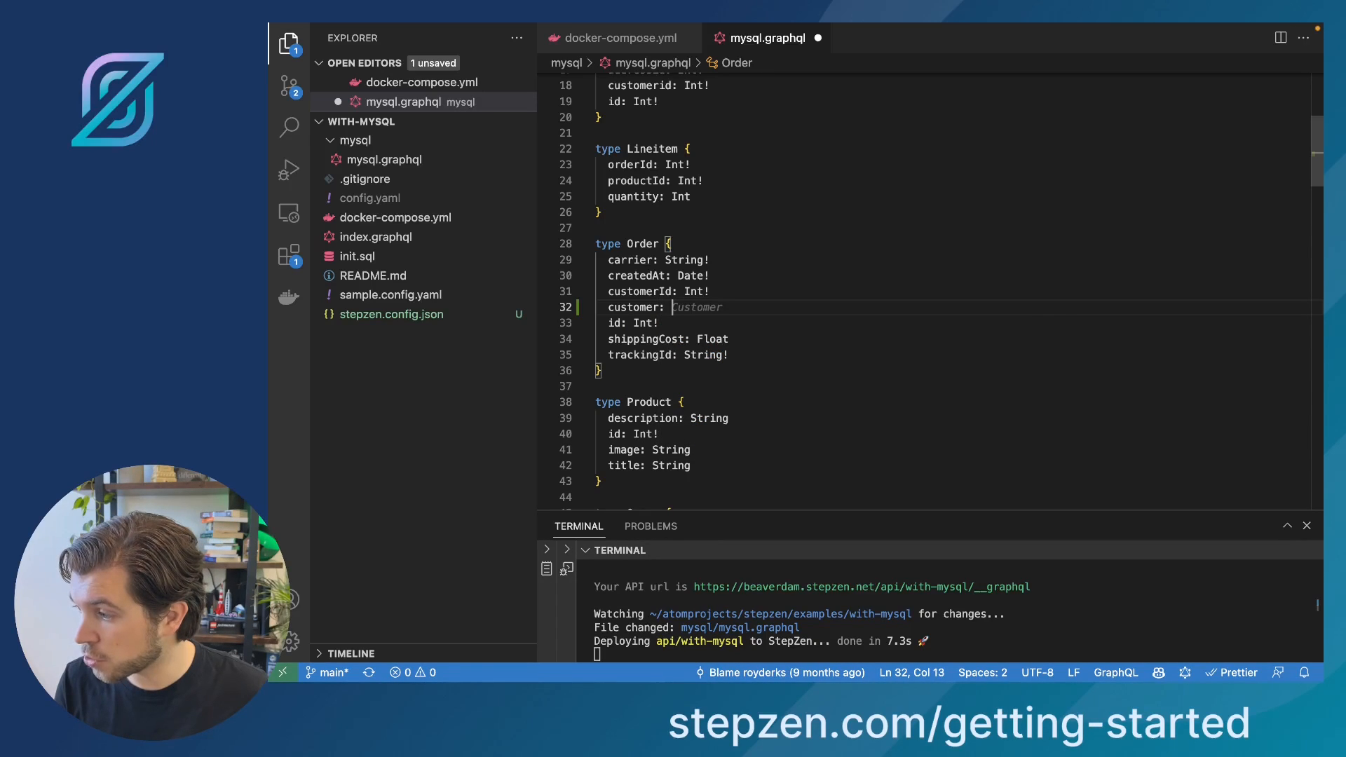
text(@m)
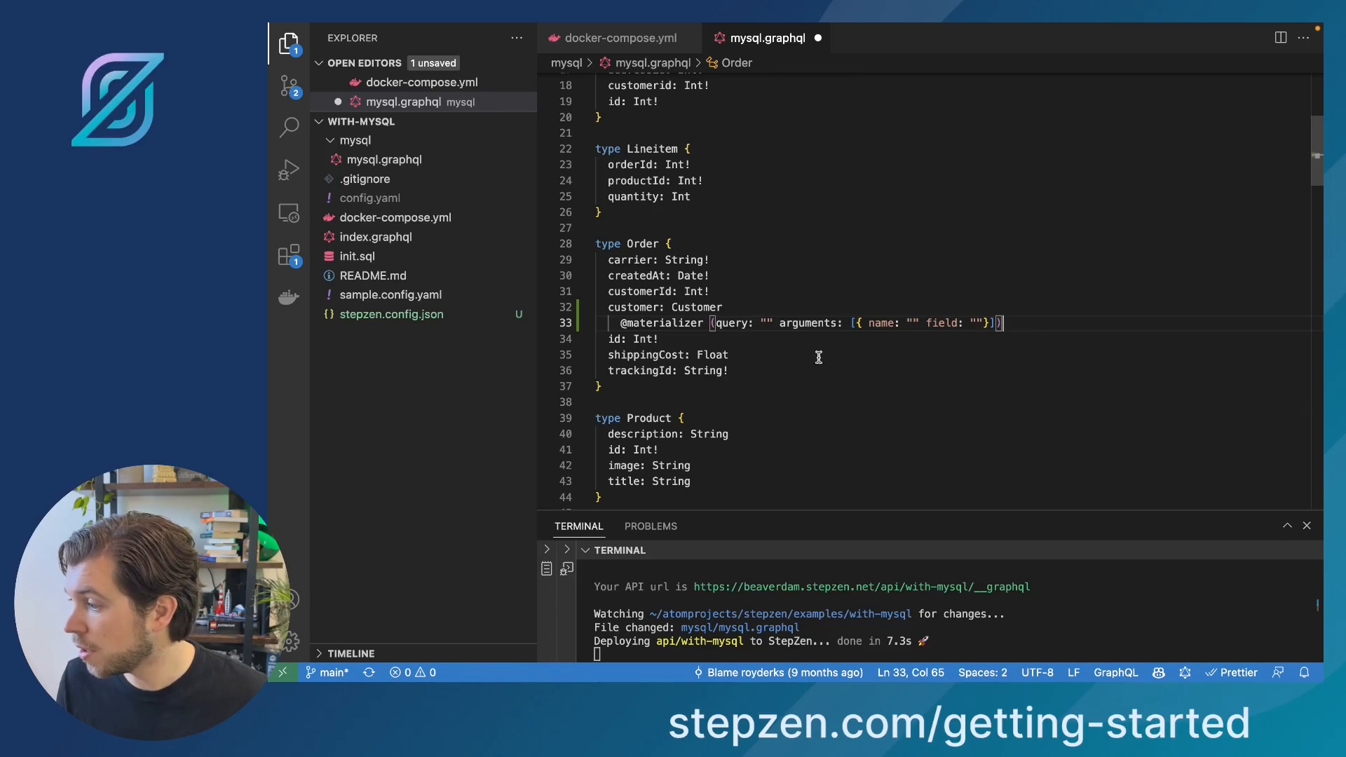
Step: Complete the materializer with query "getCustomerById" and an id argument mapped from customerId
click(801, 323)
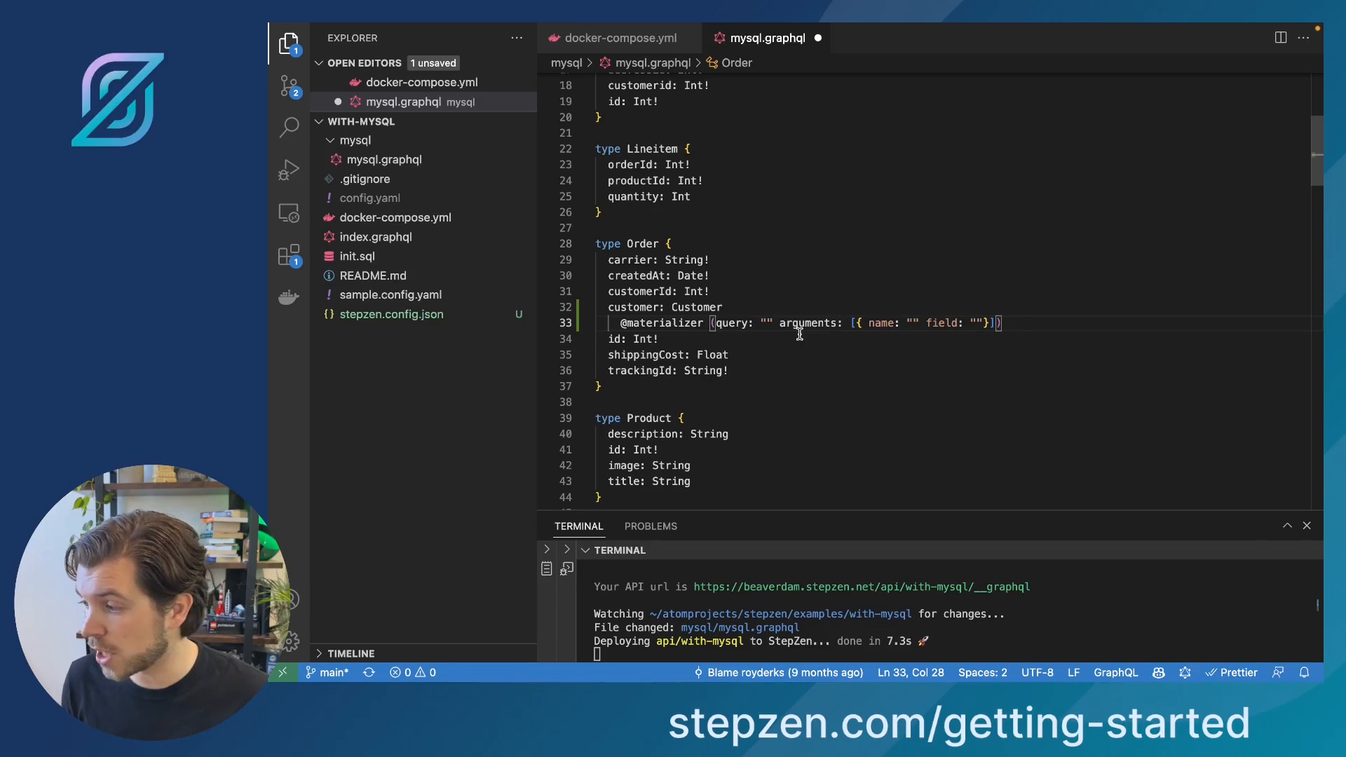
text(getCustin)
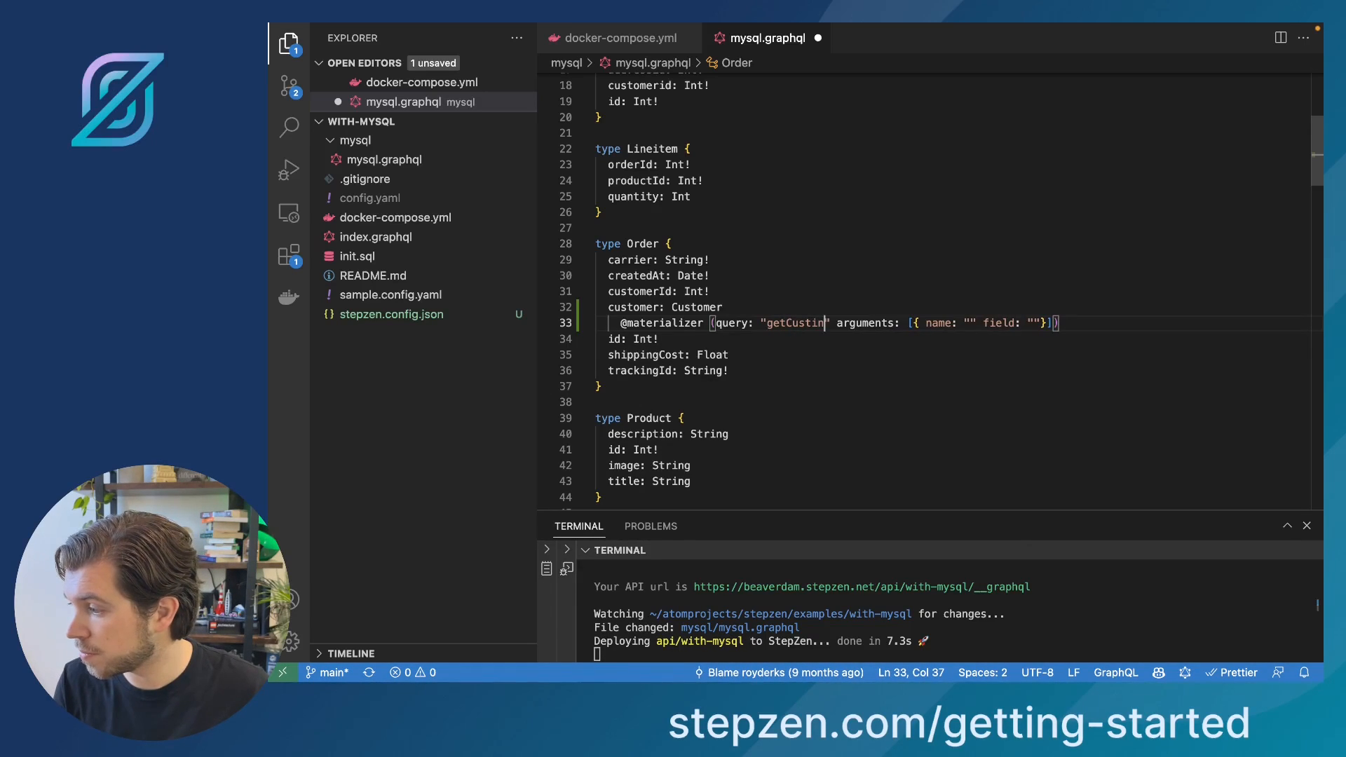
key(Backspace)
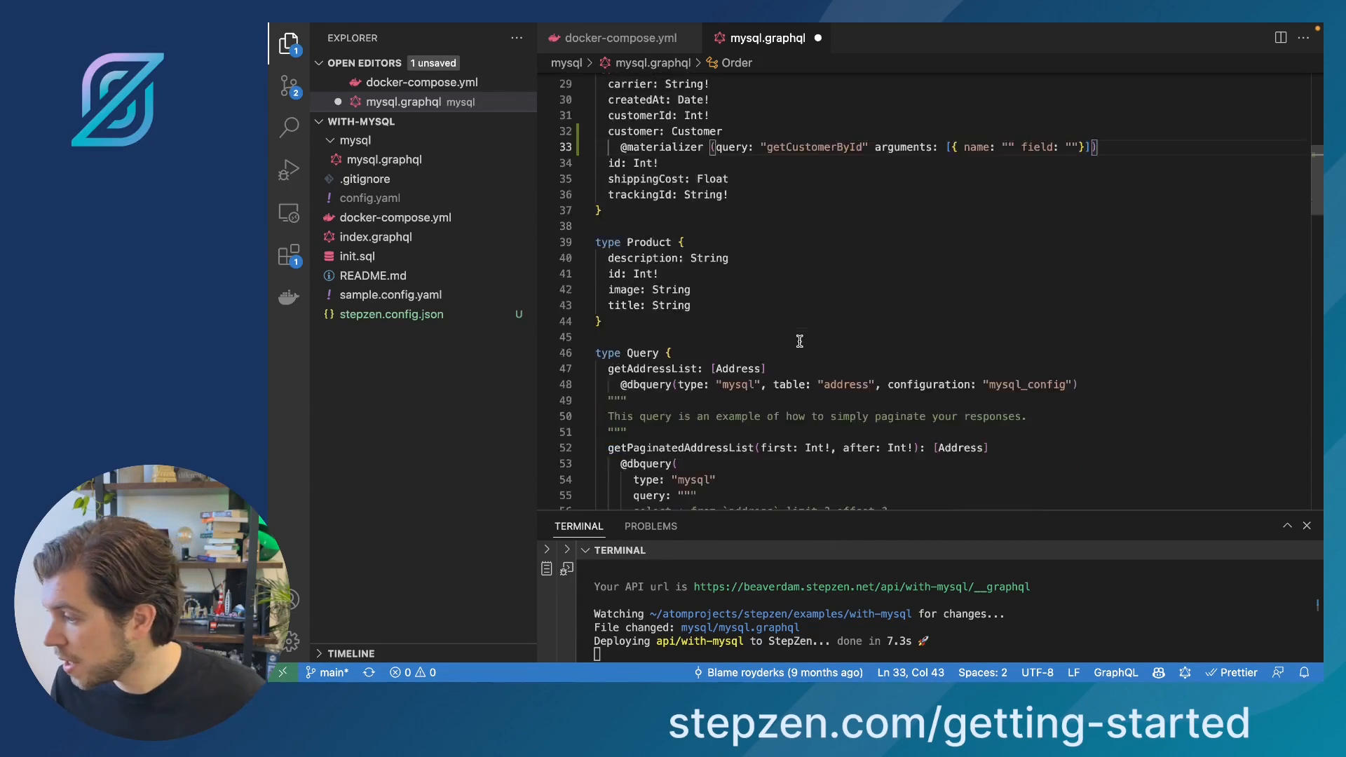
scroll(down, 3)
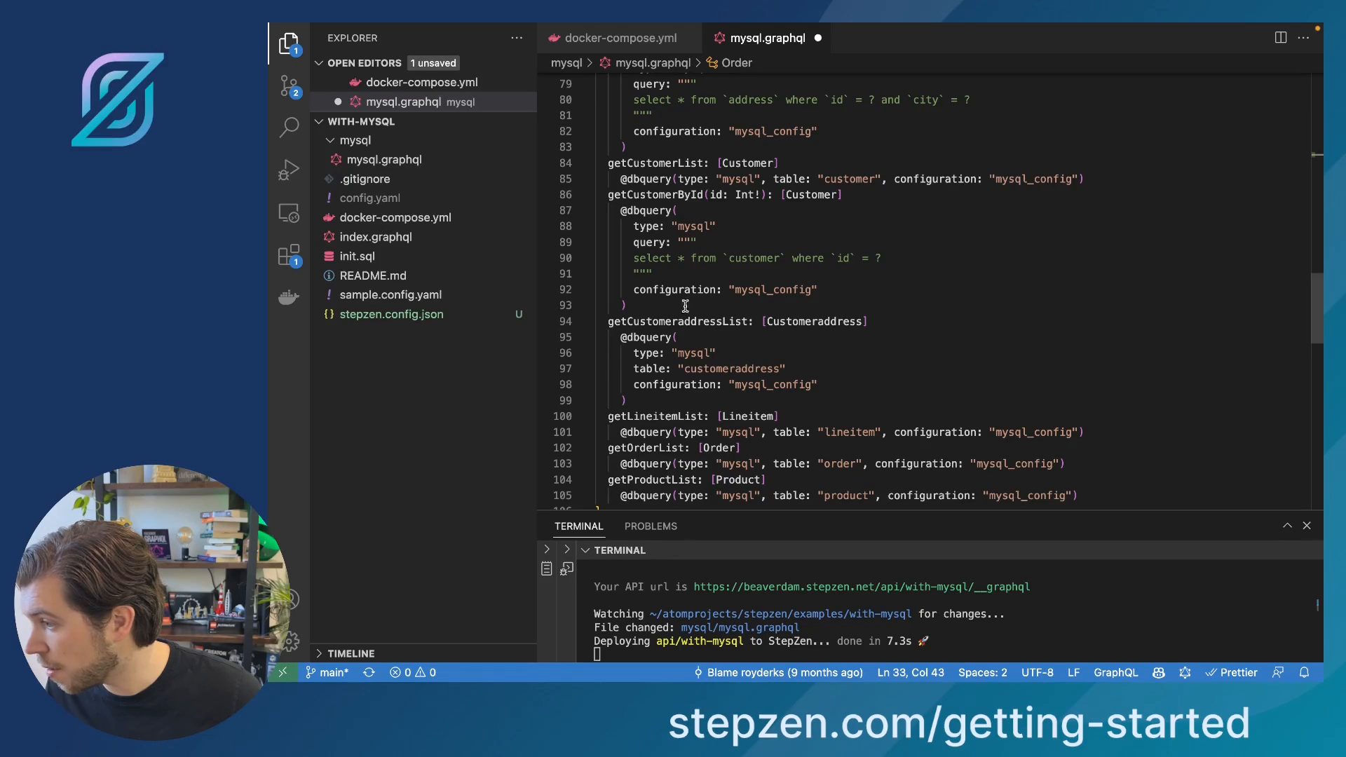
double_click(655, 193)
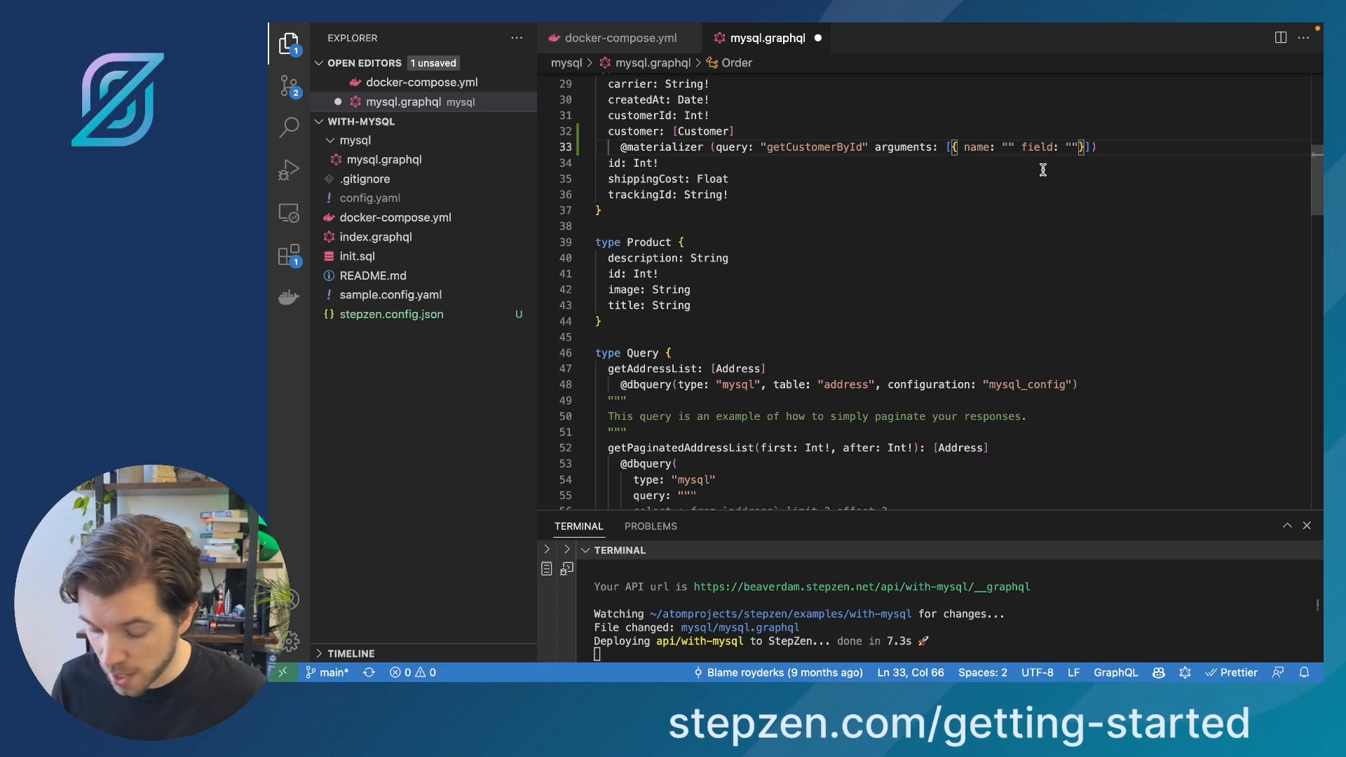
text(id)
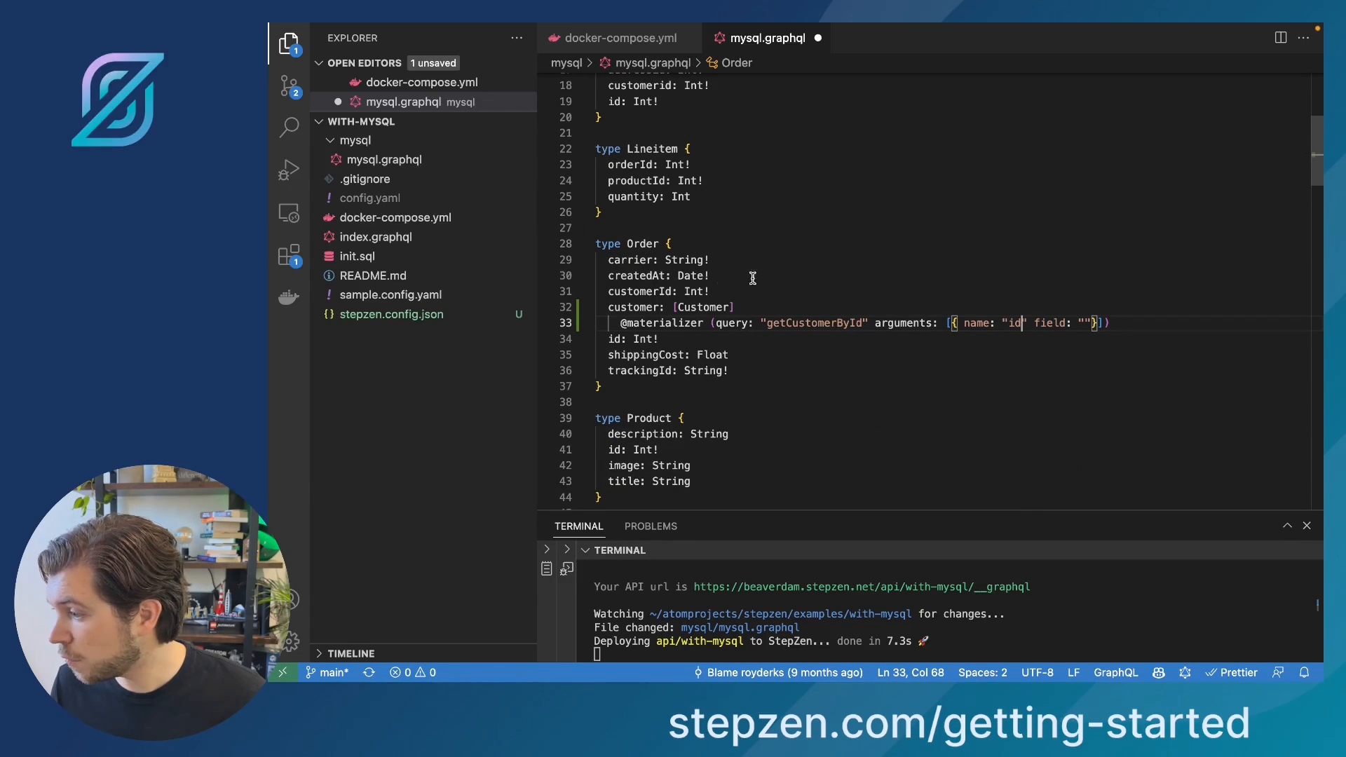
double_click(640, 292)
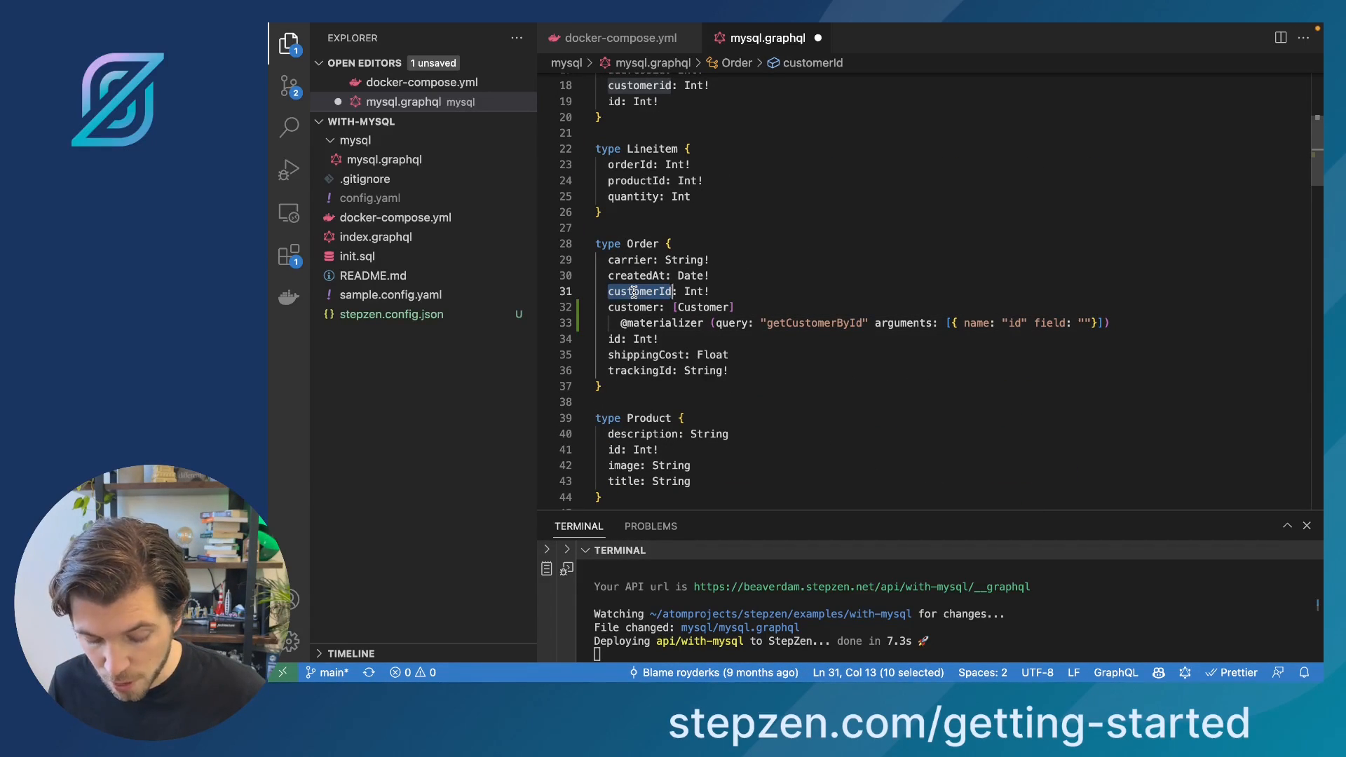
click(1088, 322)
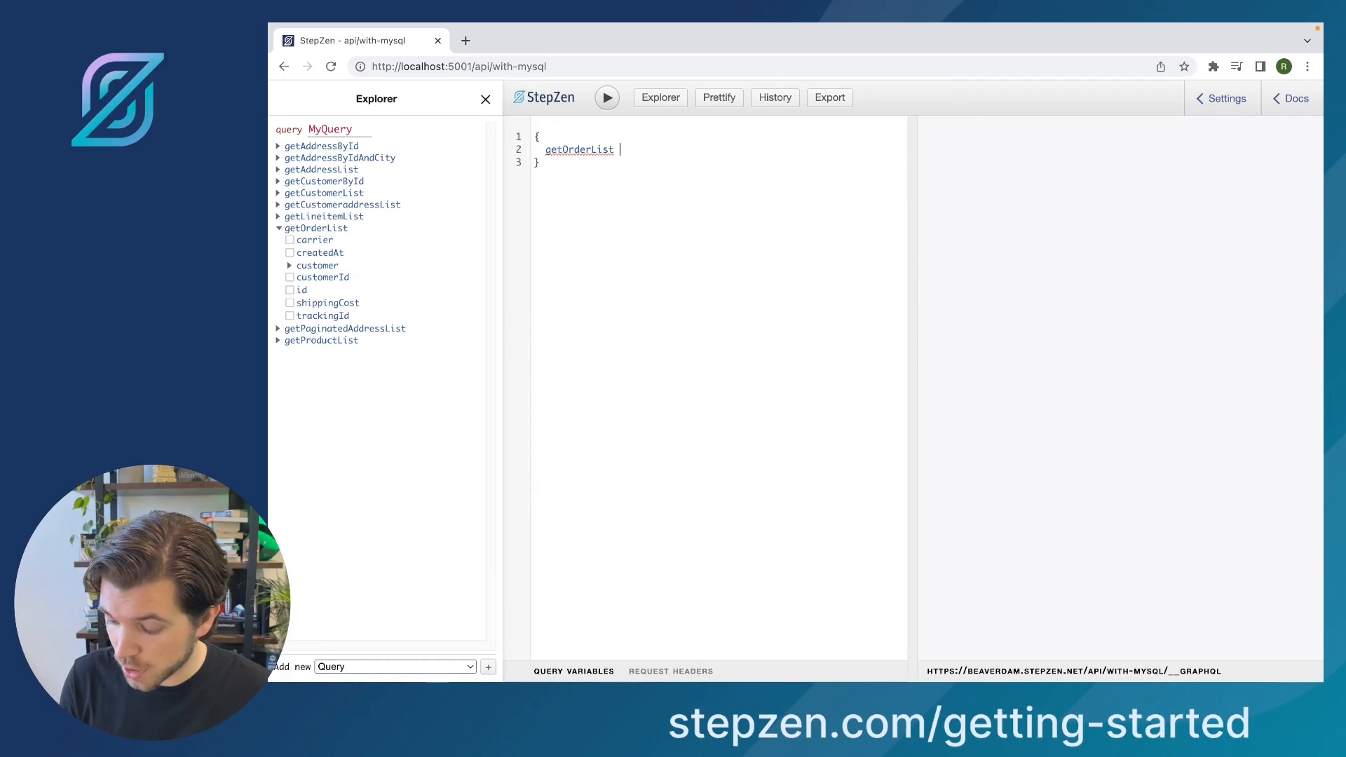
Step: Write getOrderList { customerId customer { name } } in GraphiQL and run it
text({)
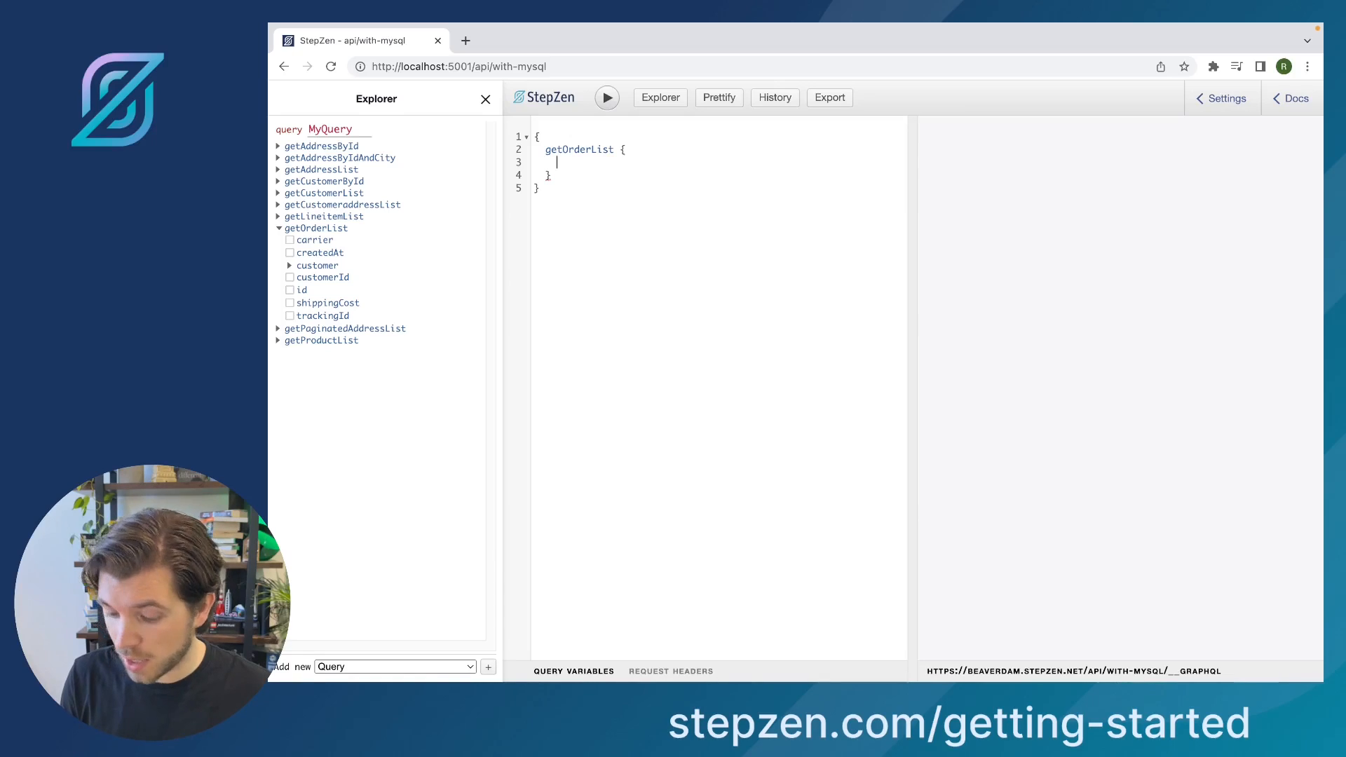
text(custom)
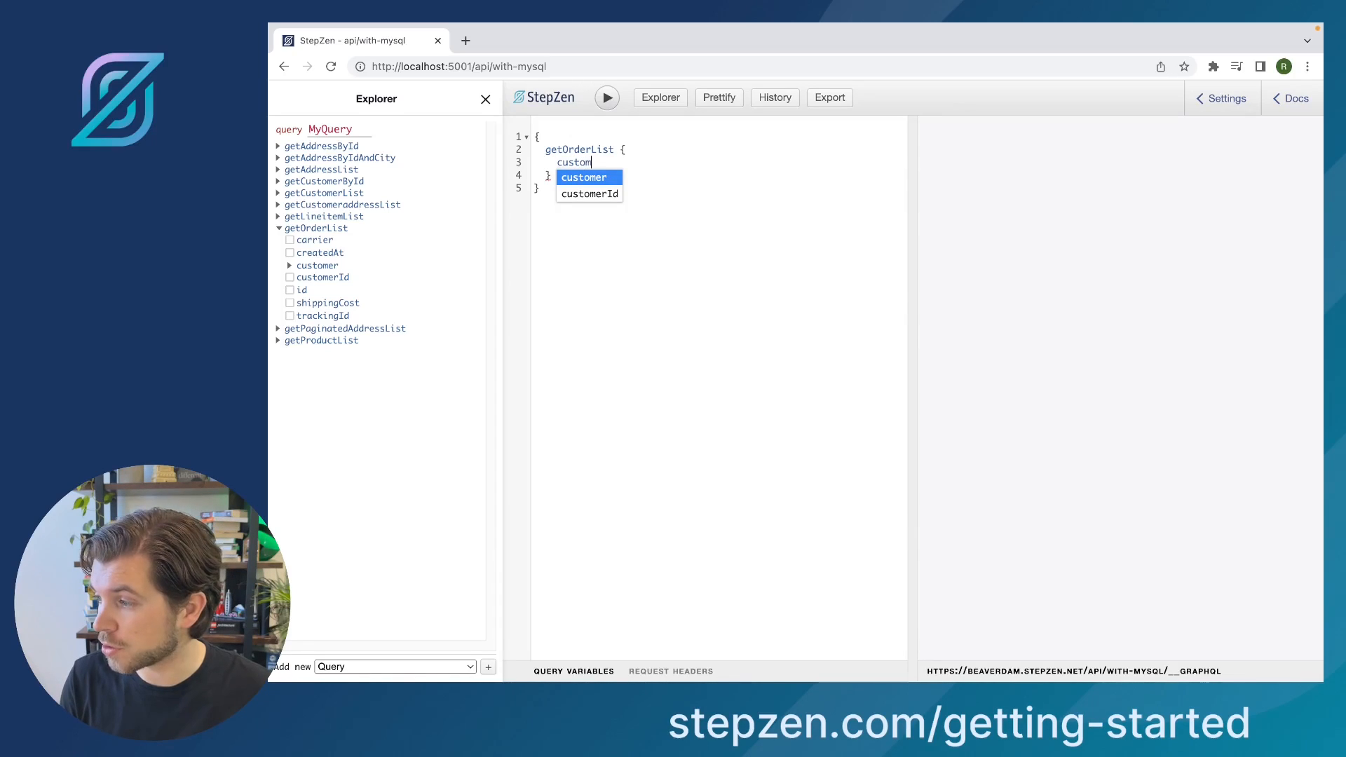
click(290, 276)
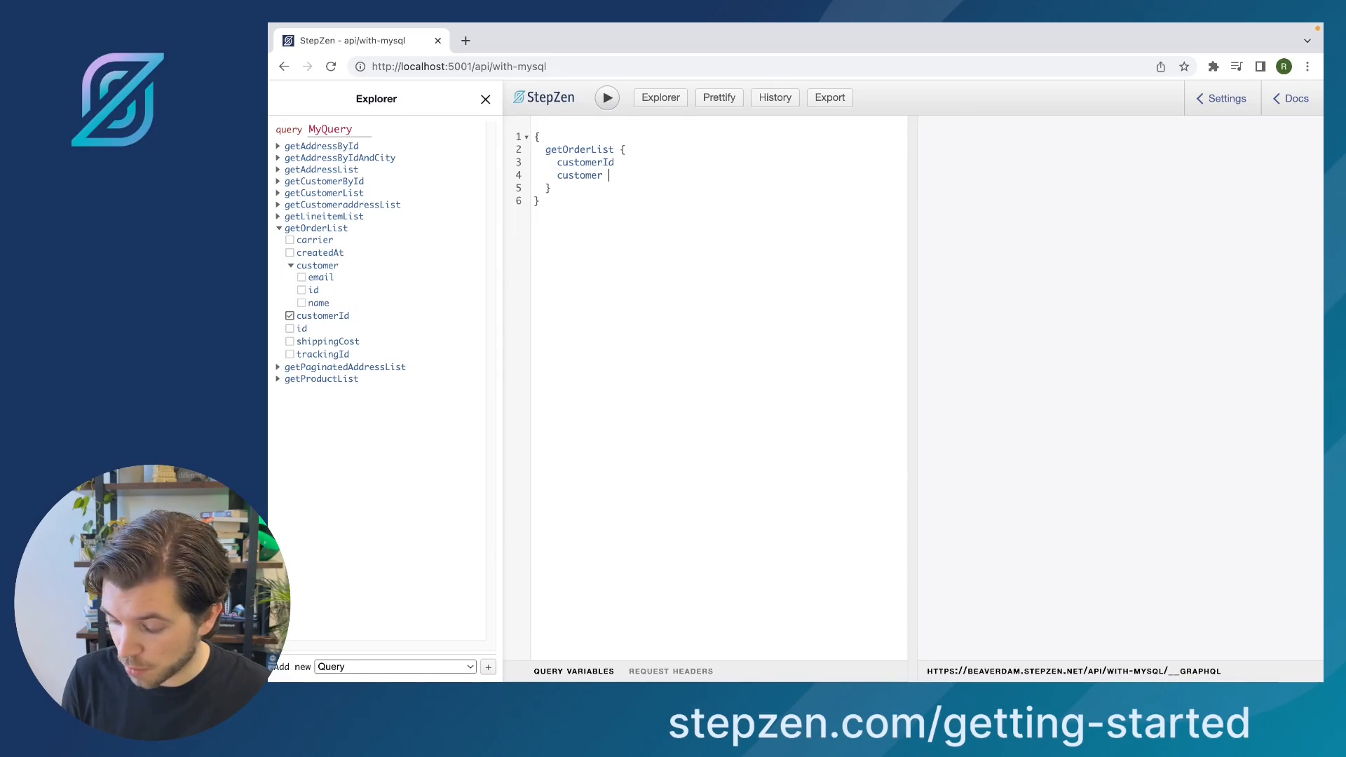
click(301, 303)
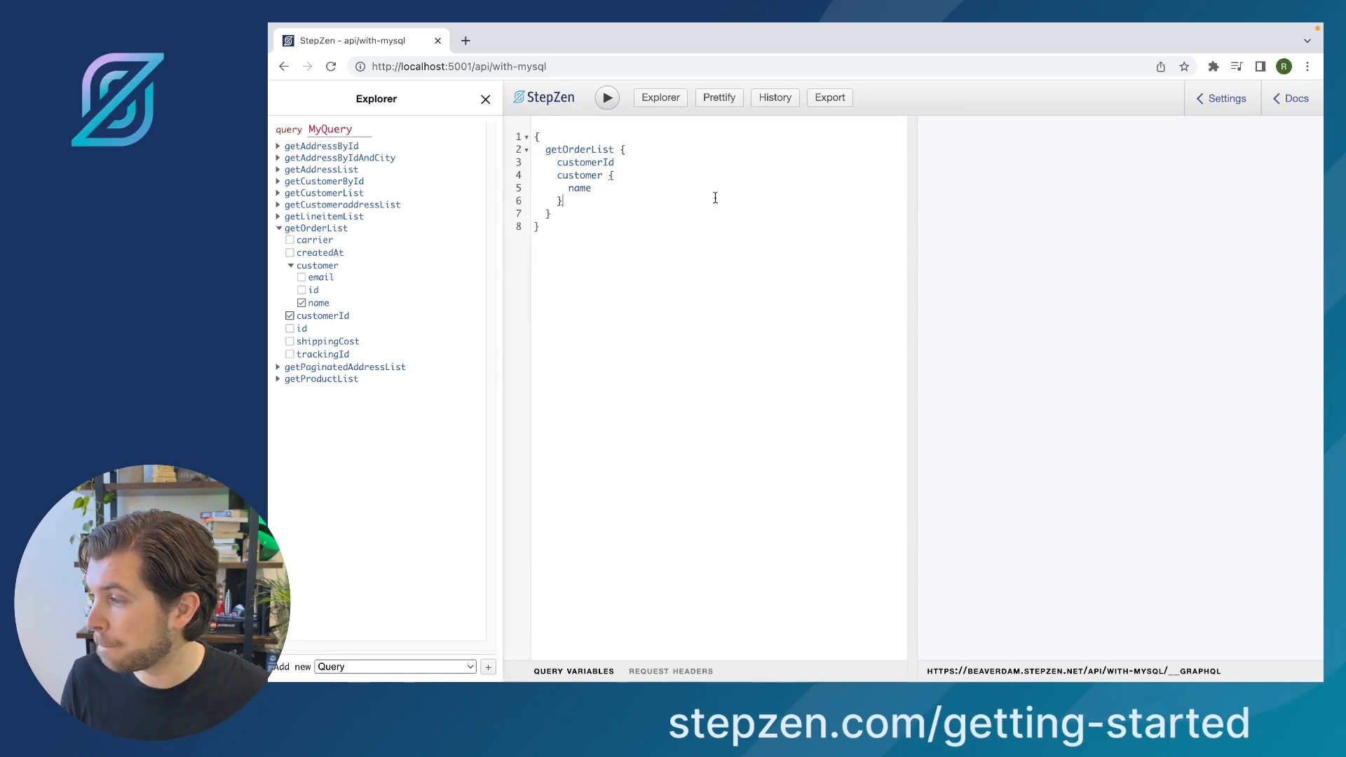
click(606, 97)
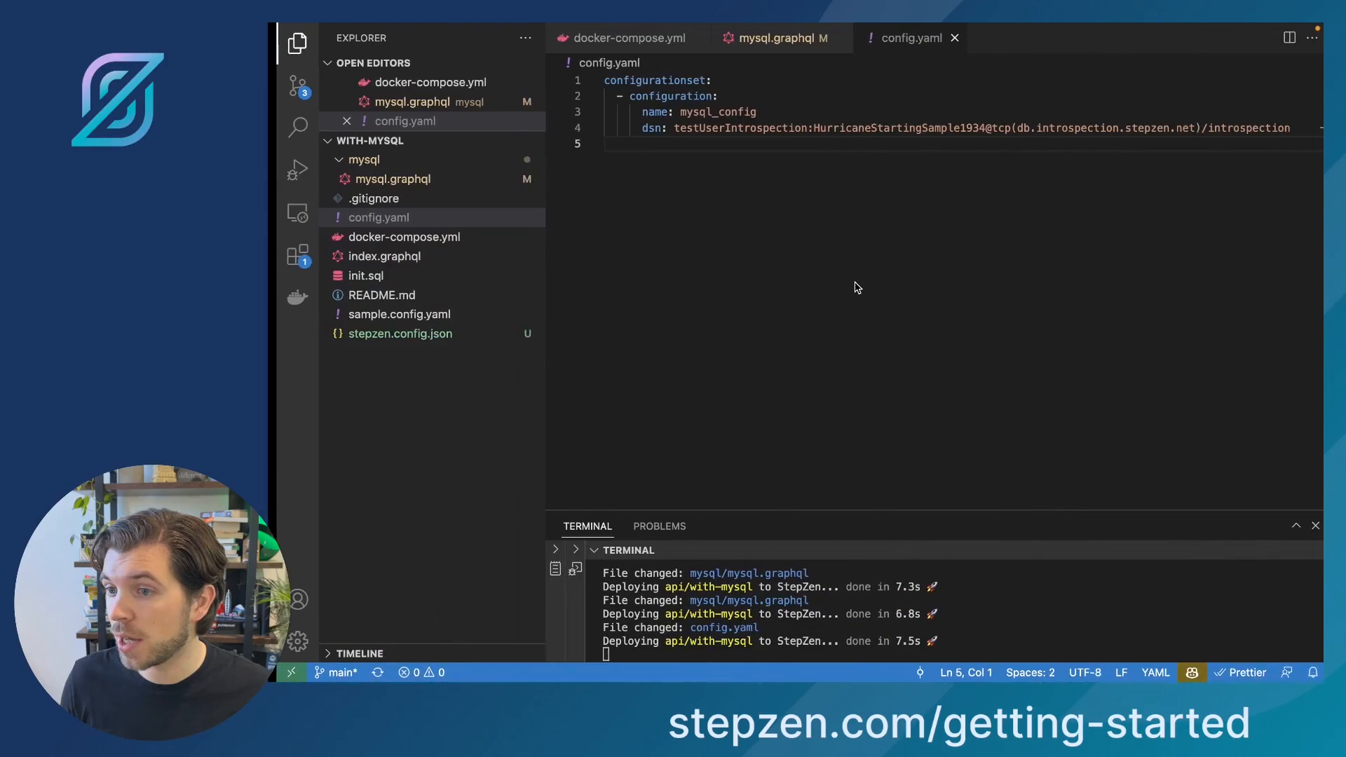
Step: Move the materialized customer field into index.graphql as 'extend type Order { ... }', removing it from mysql.graphql
click(773, 38)
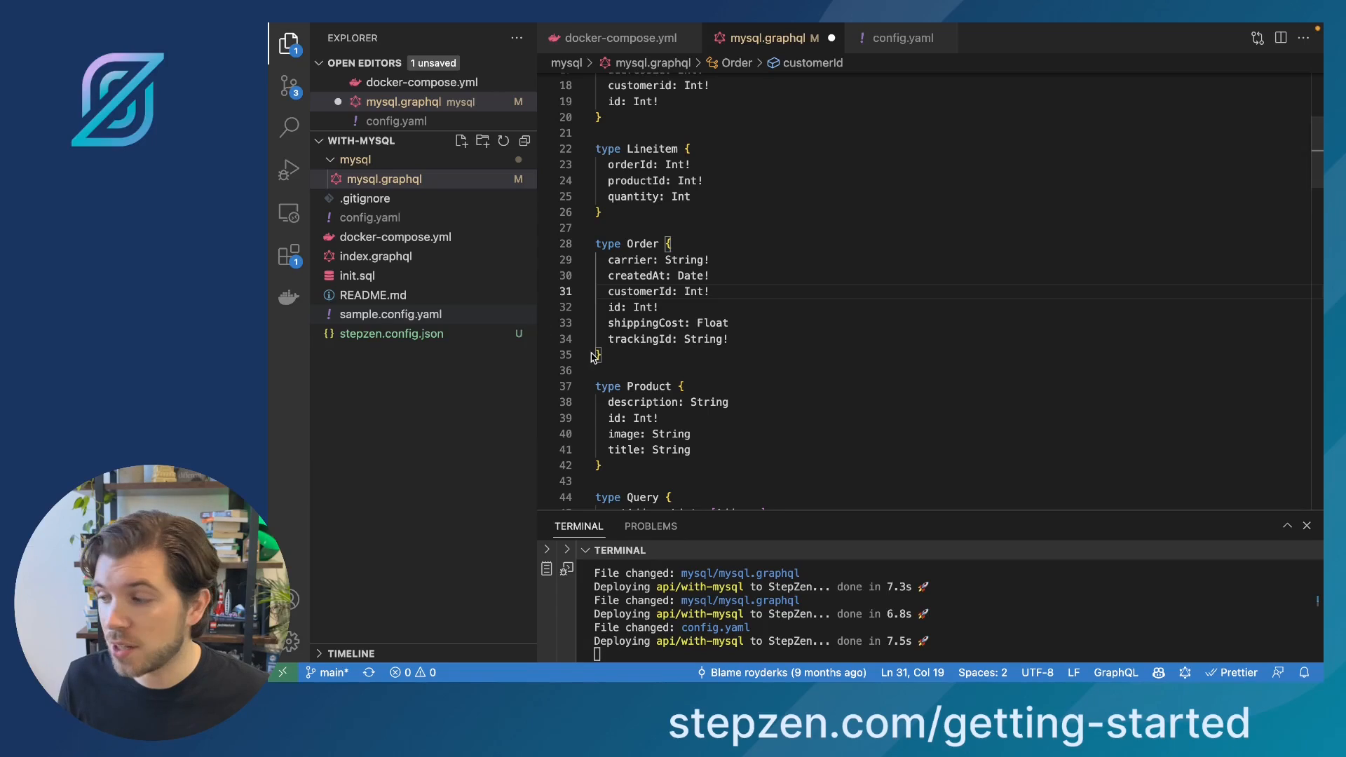
text(\\)
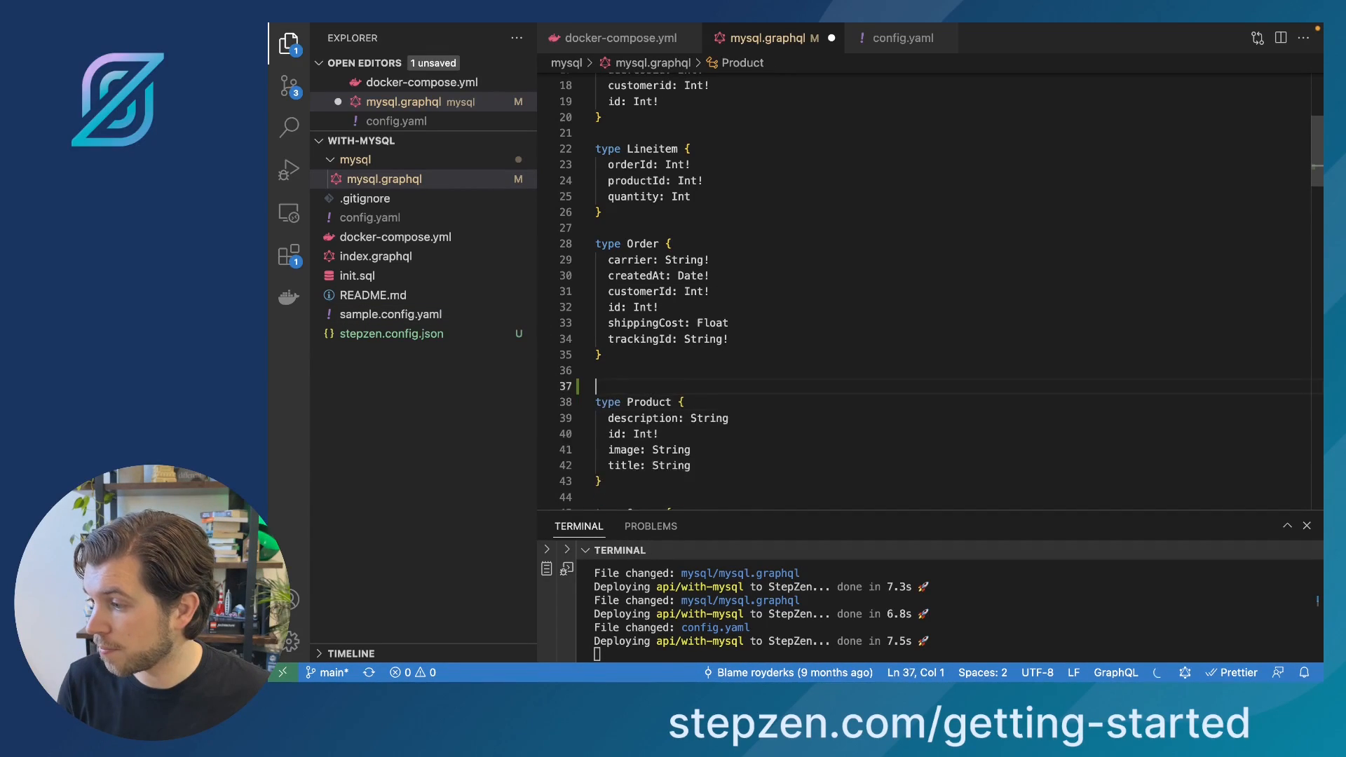
click(376, 255)
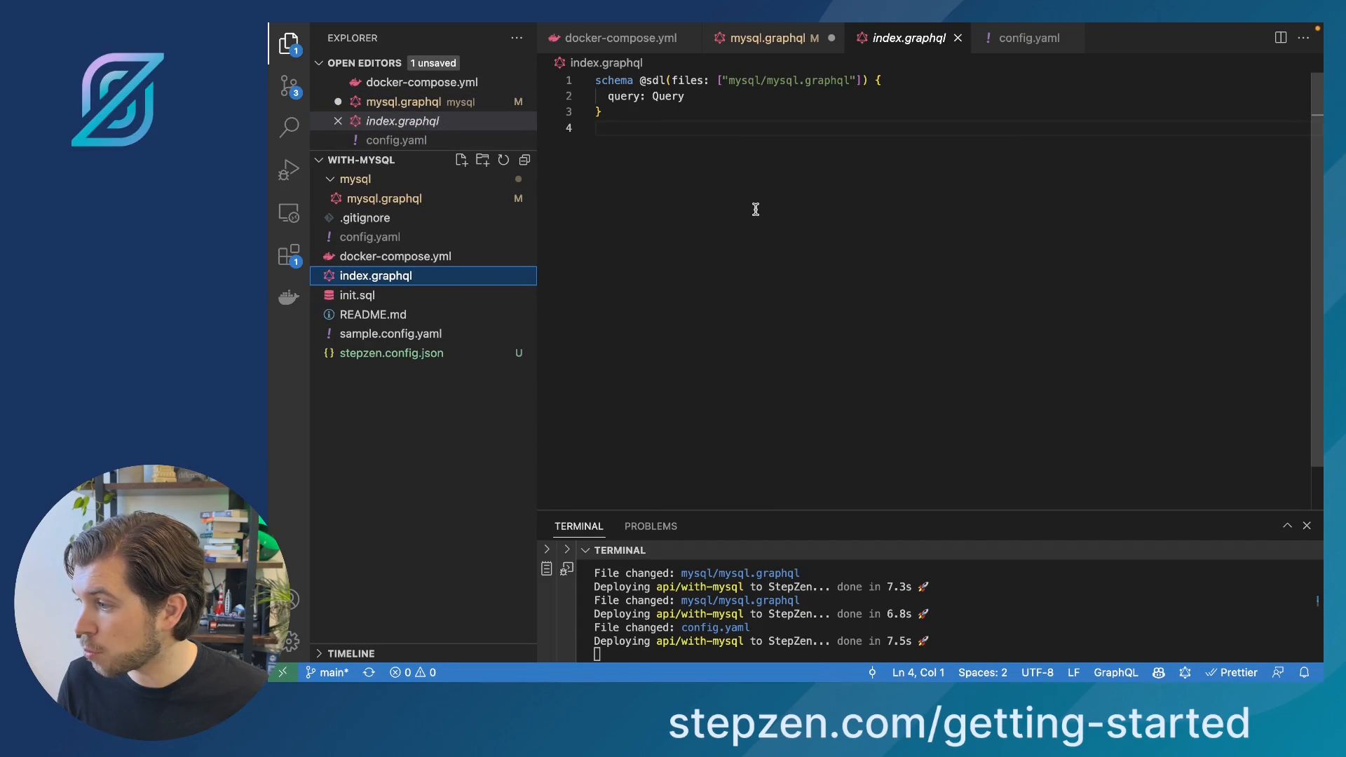
text(ex)
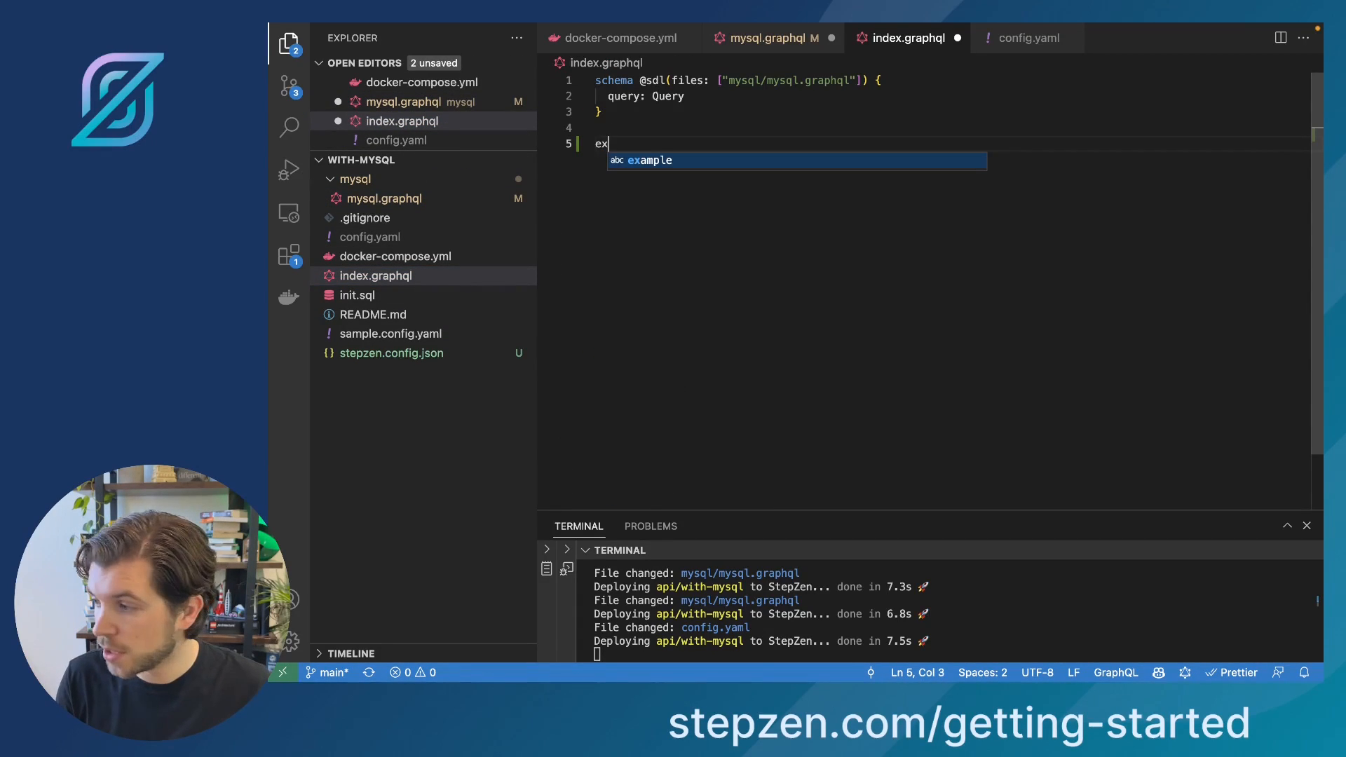
text(tend)
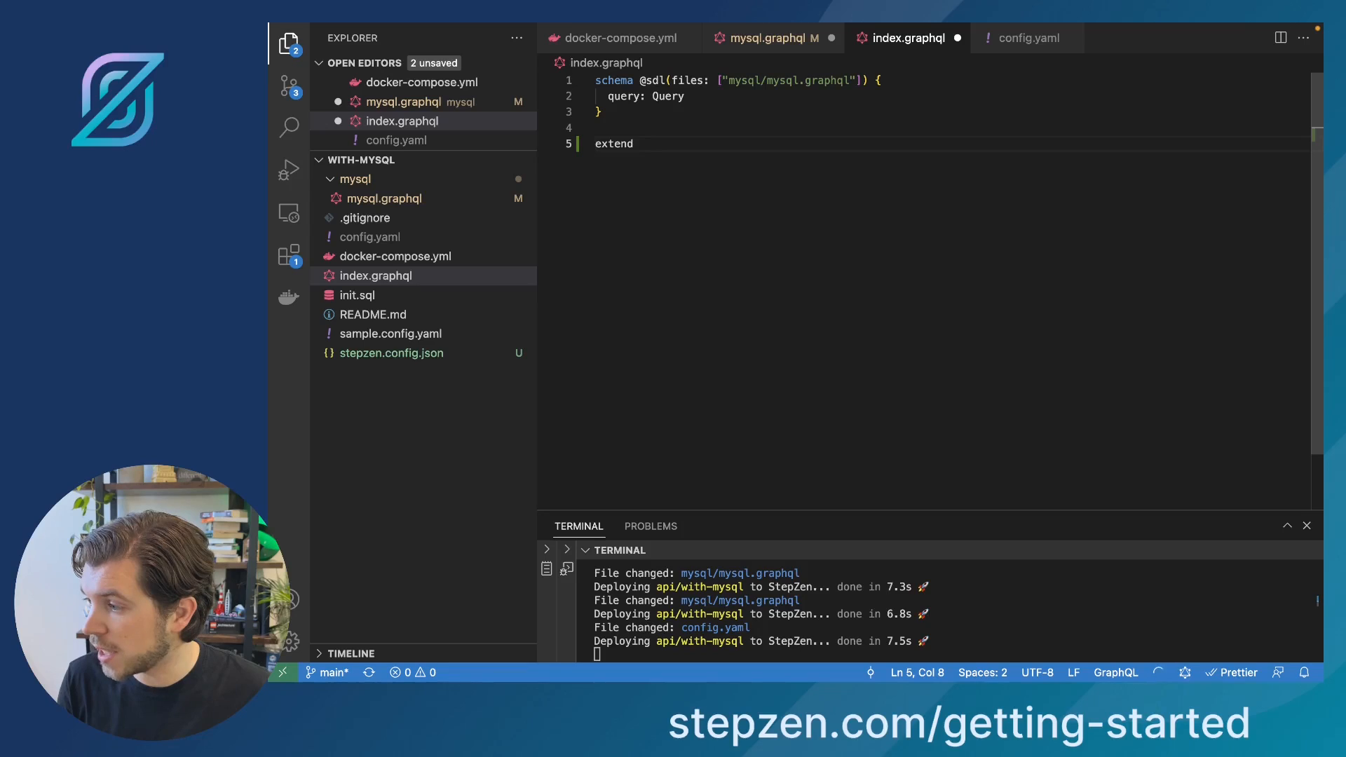
text(type)
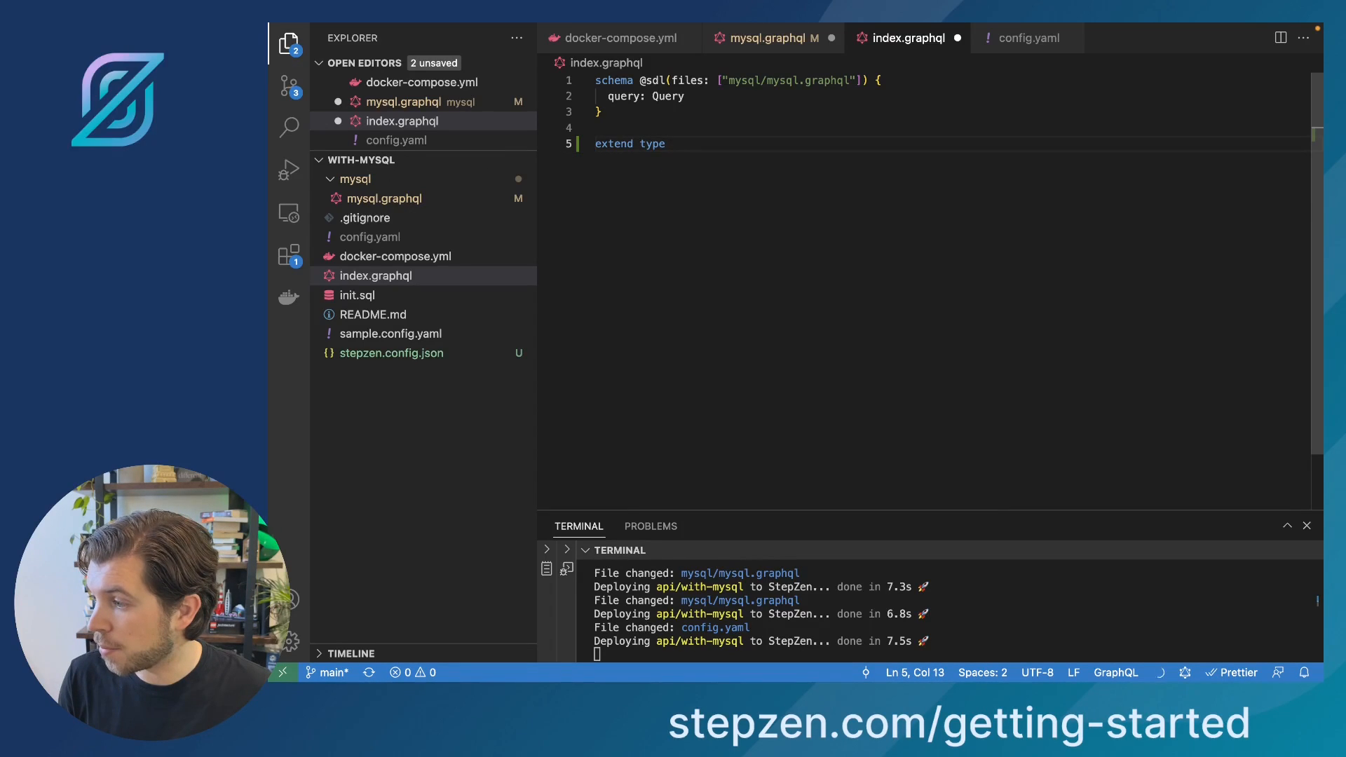
text(Order {)
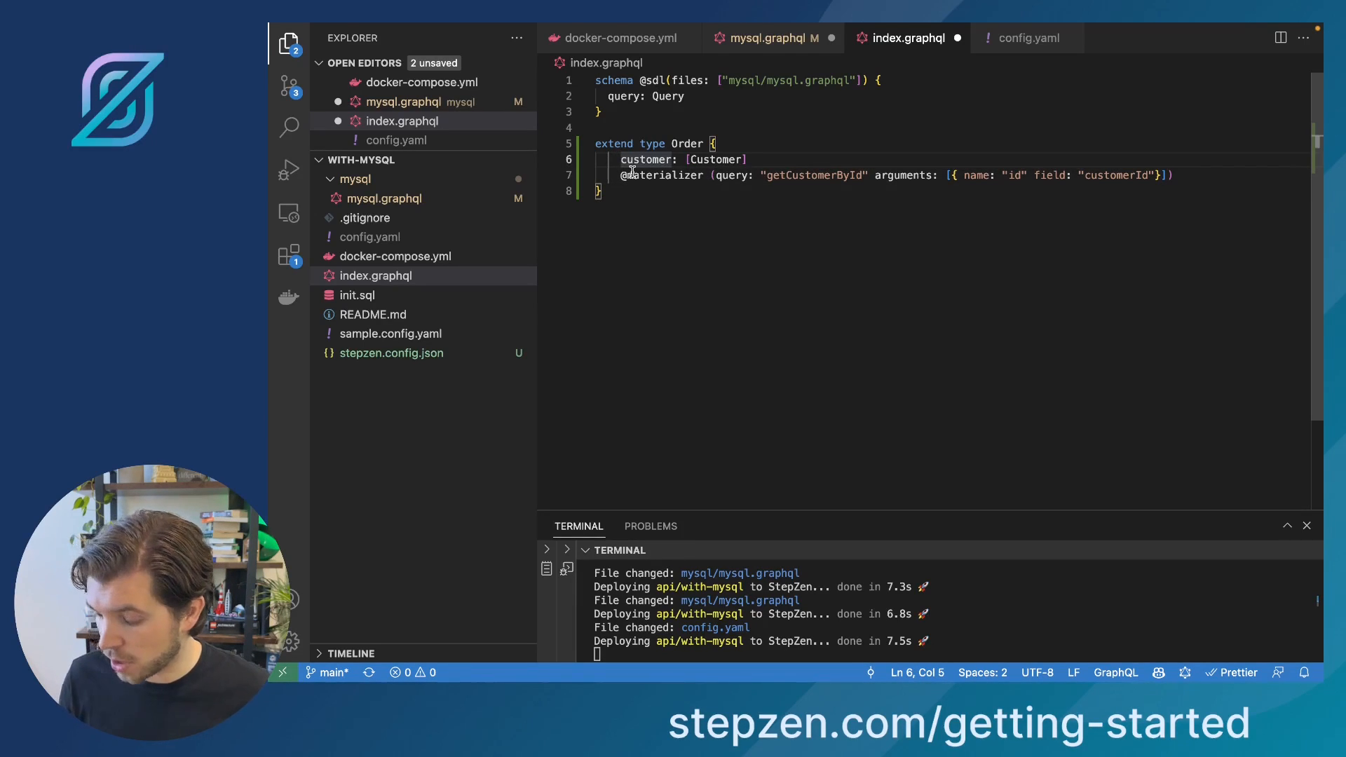
Step: Reformat the index.graphql document
right_click(635, 171)
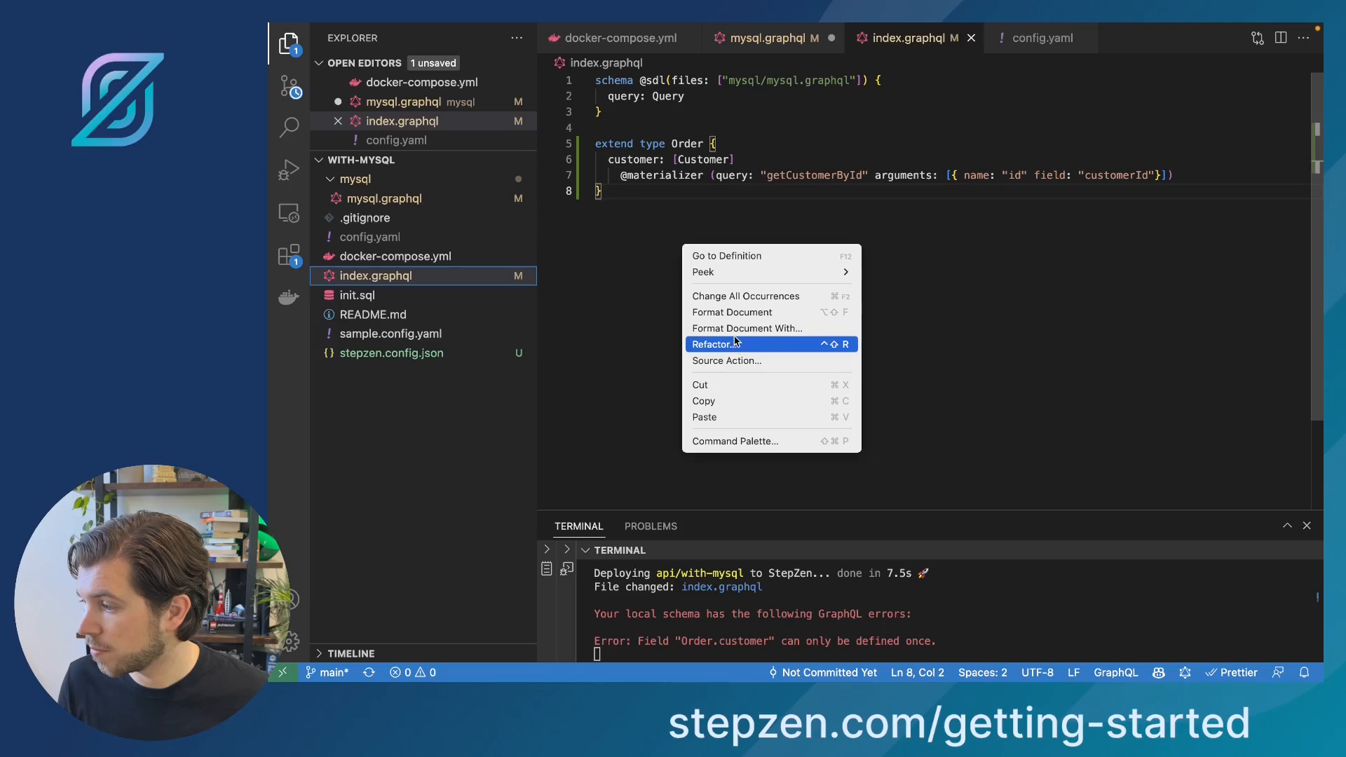
click(732, 311)
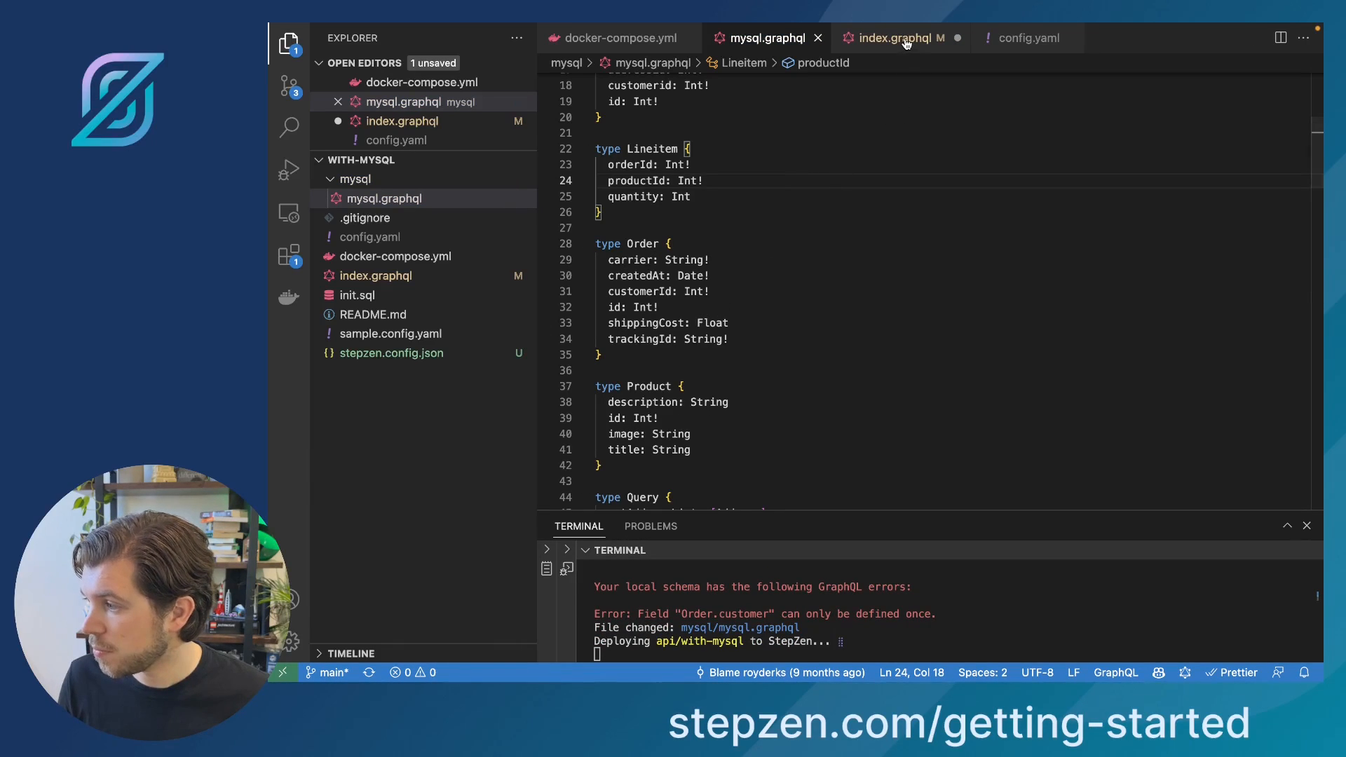
Step: Run getOrderList in GraphiQL so each order returns customerId and the customer's name
click(893, 38)
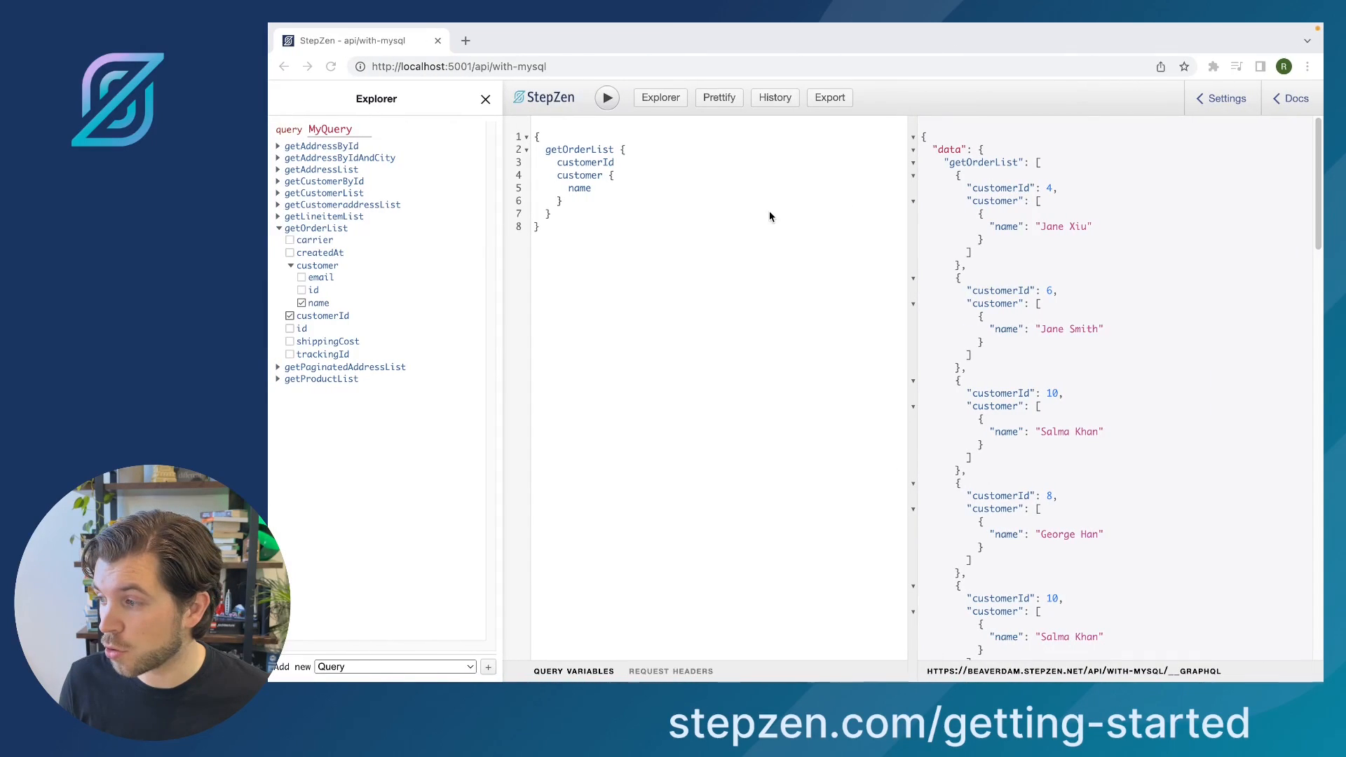
click(606, 97)
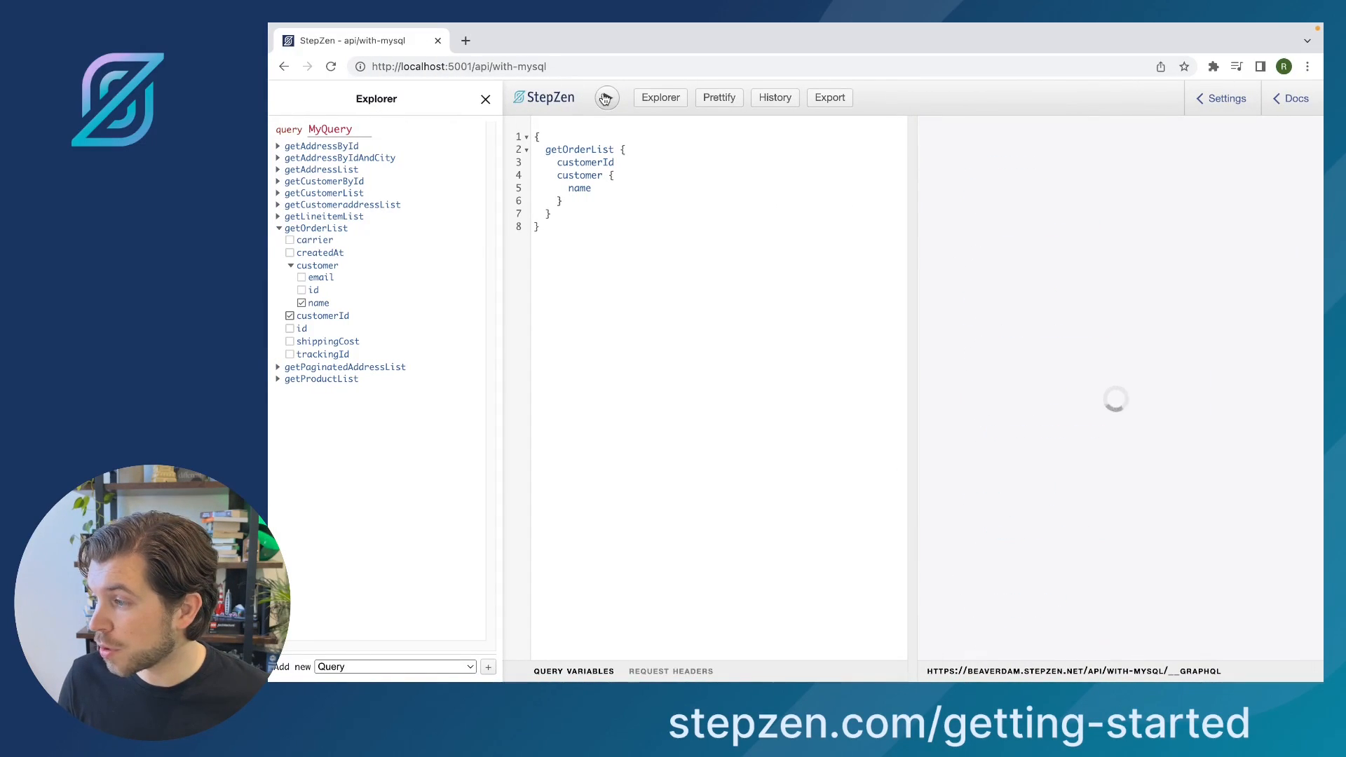
click(606, 97)
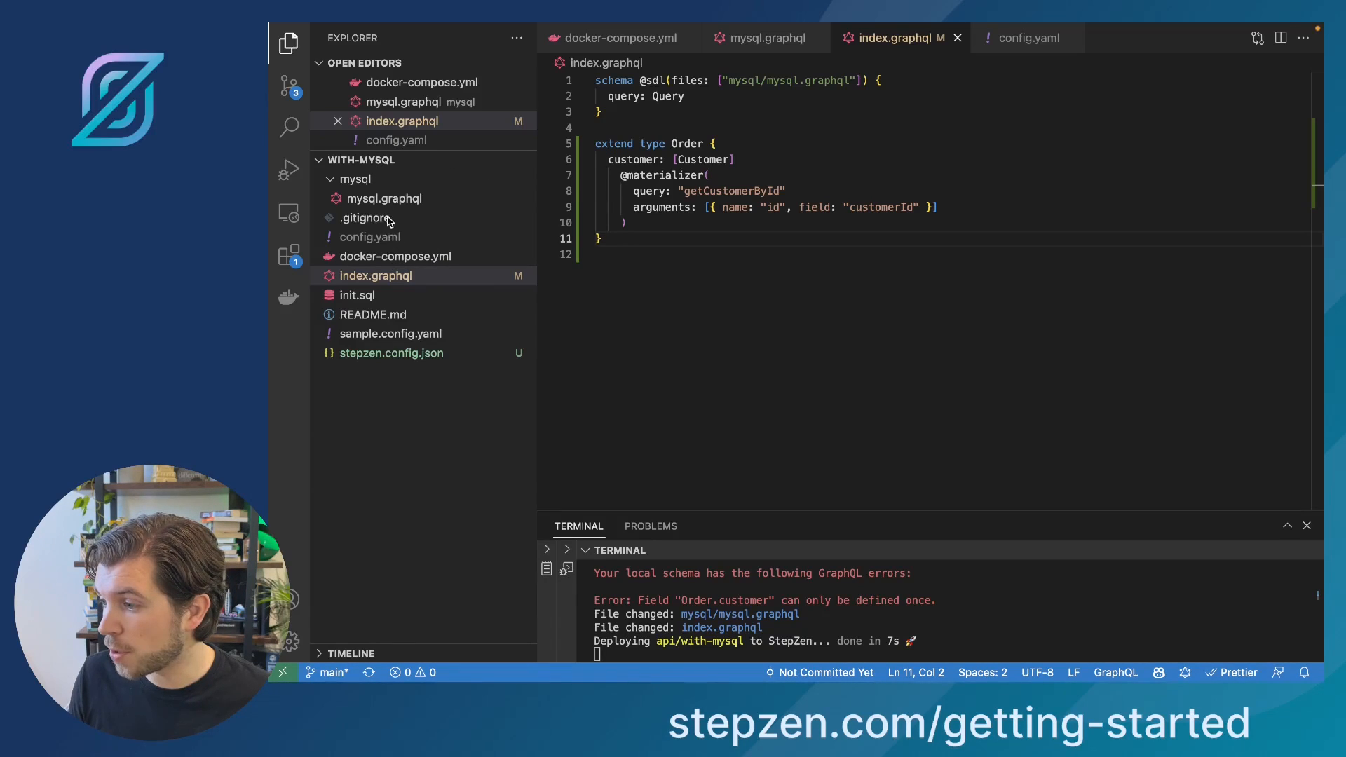
Step: Duplicate Product, turn the original into an interface and rename the copy SimpleProduct implements Product
click(384, 197)
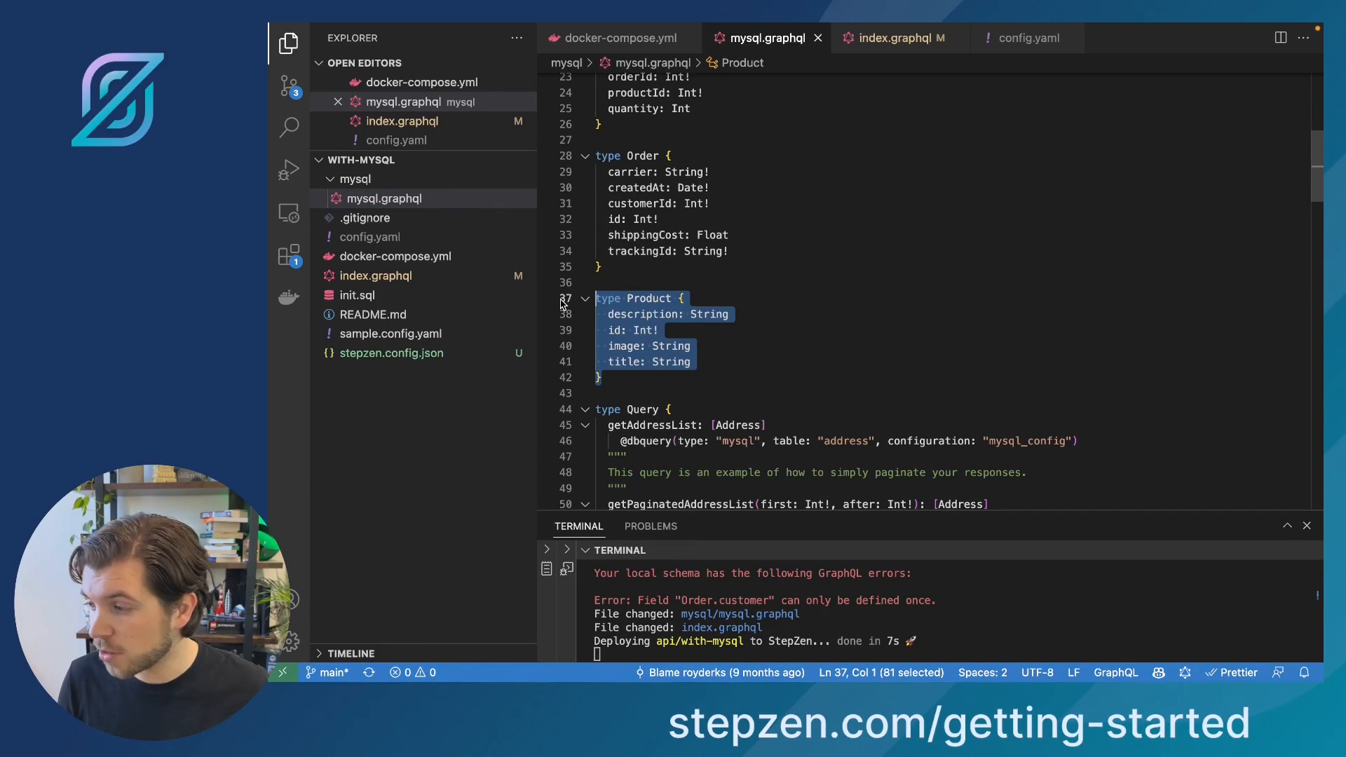
key(cmd+v)
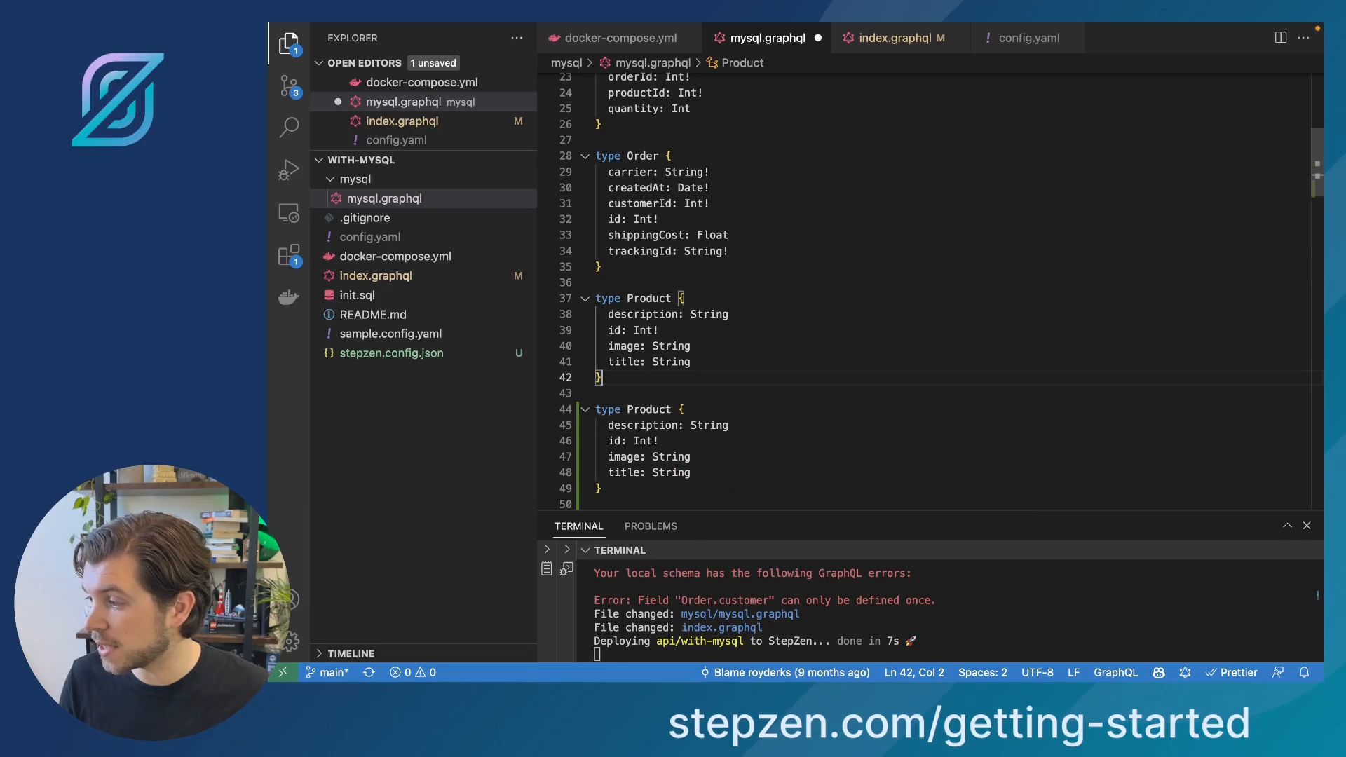
text(interfac)
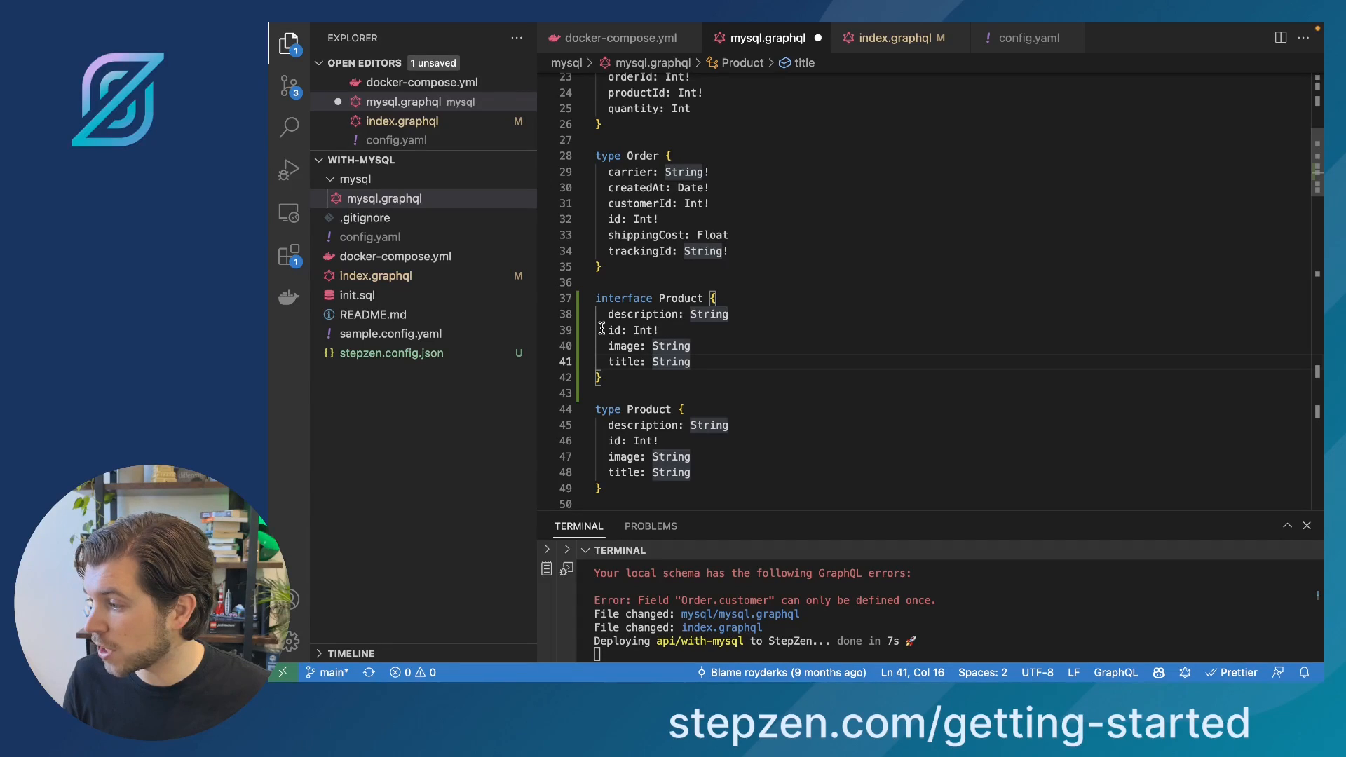
scroll(down, 3)
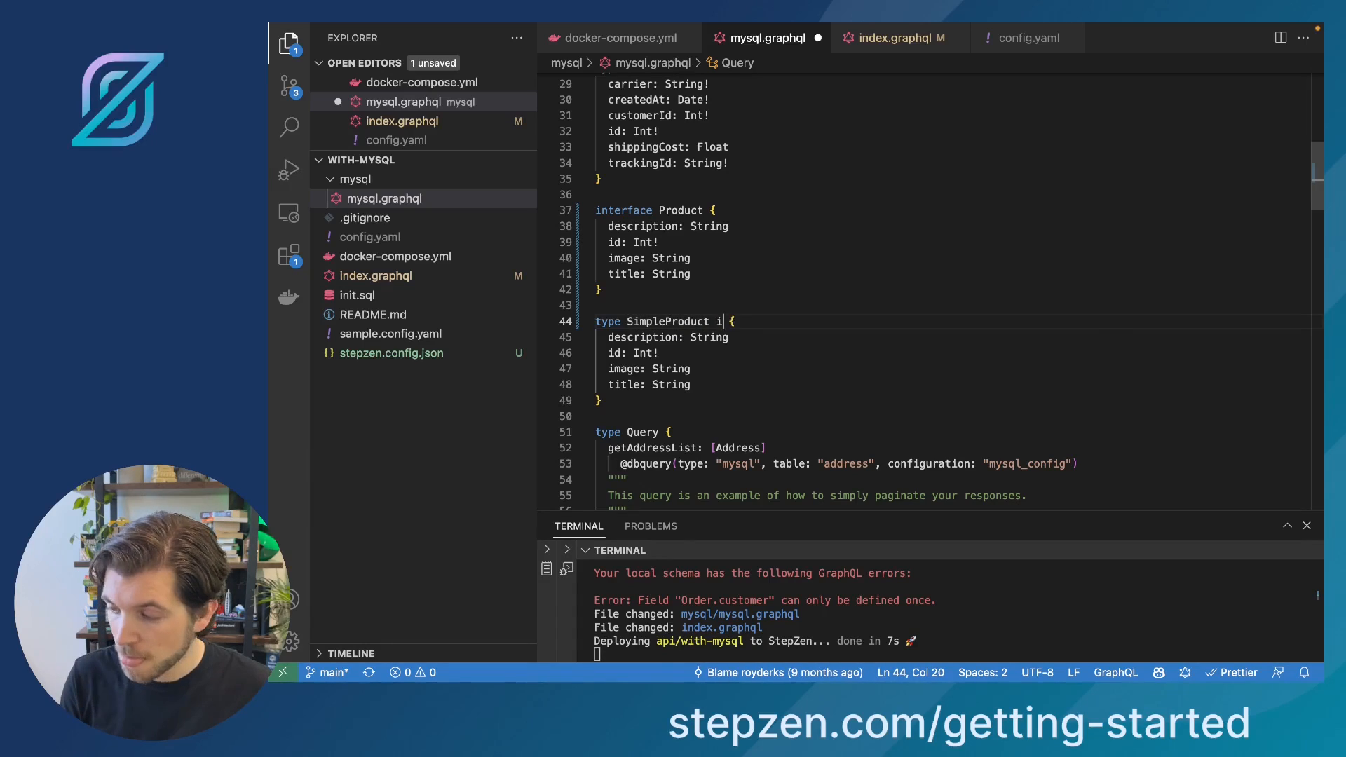
text(mplements Product)
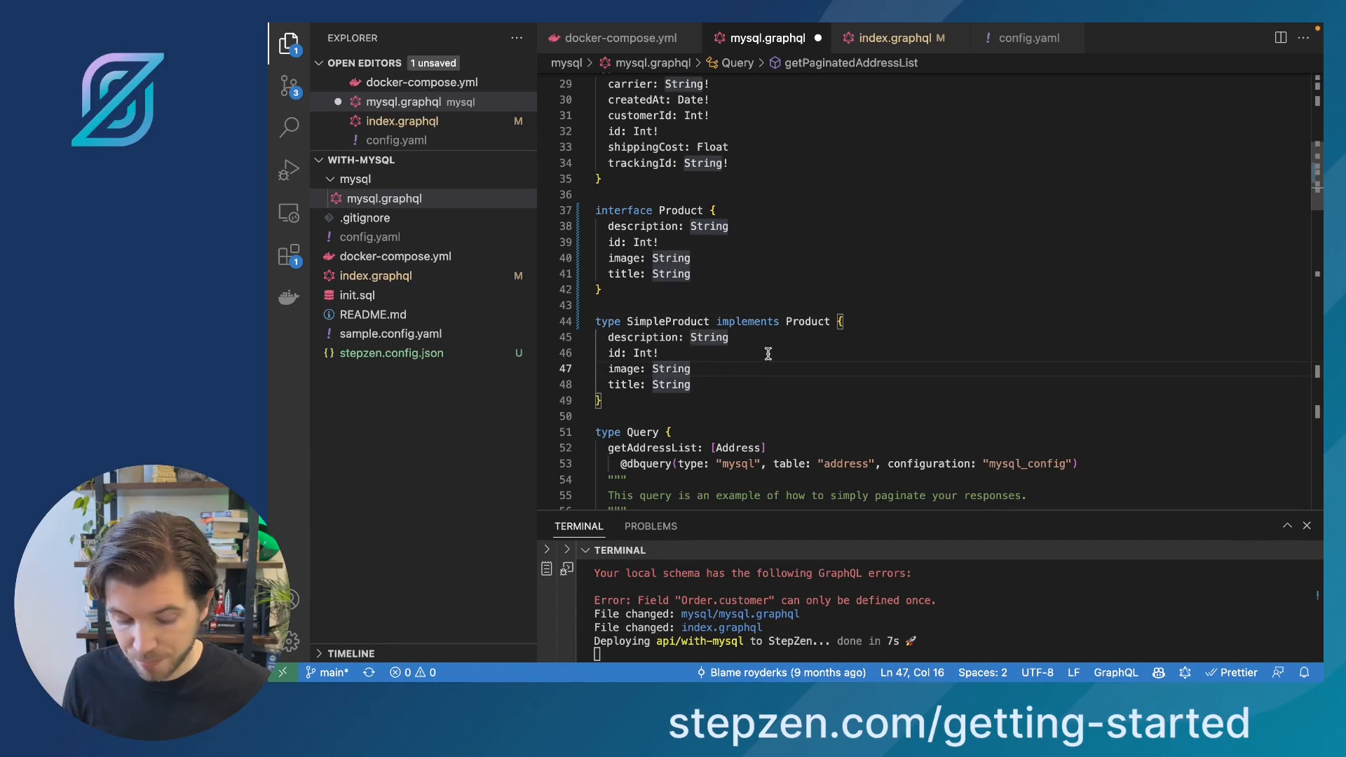
double_click(667, 321)
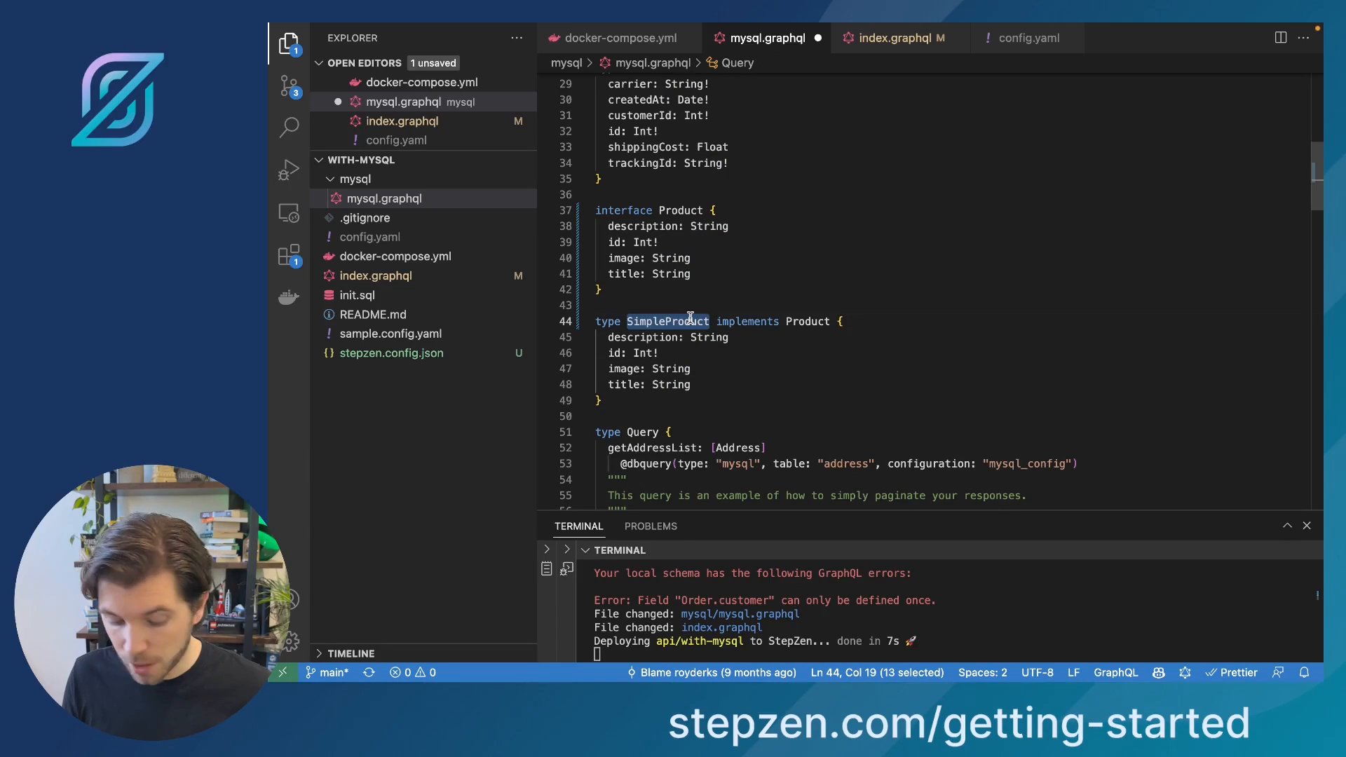
scroll(down, 3)
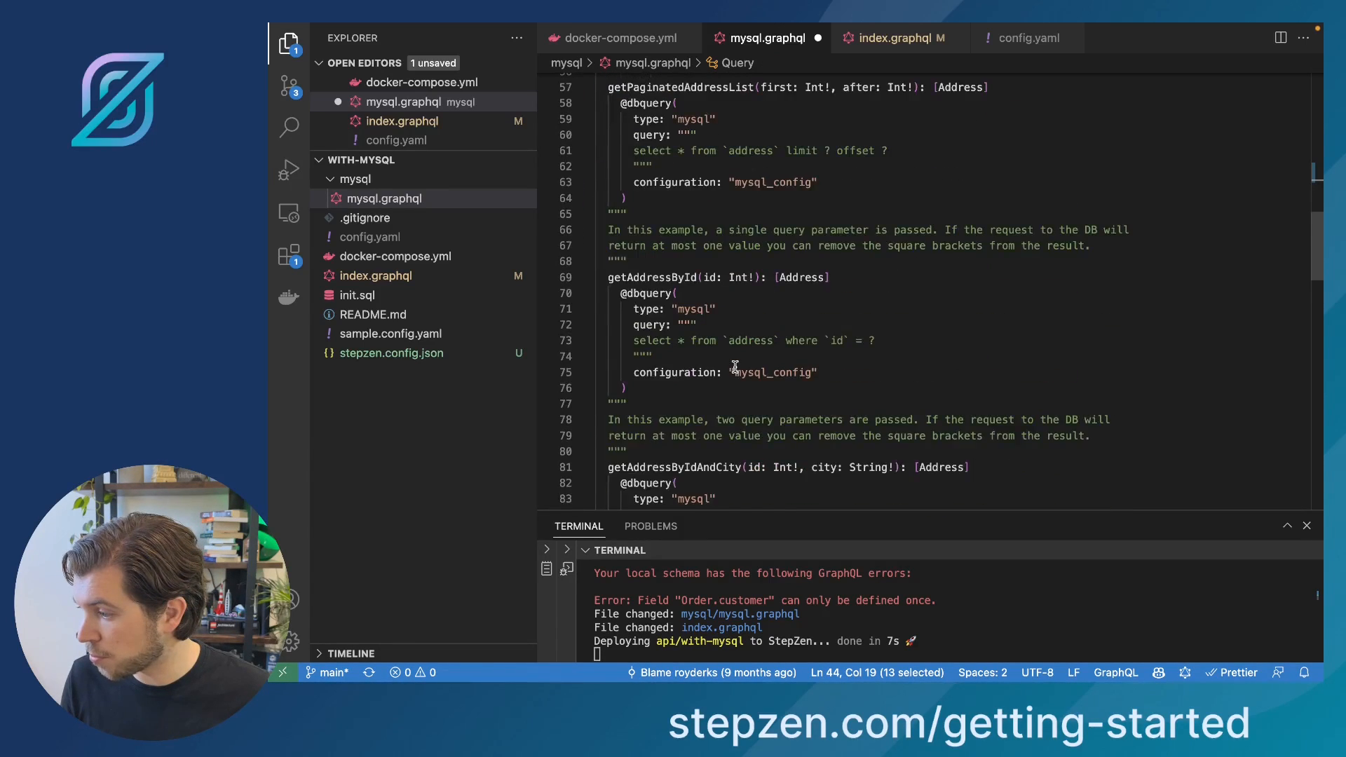
scroll(down, 3)
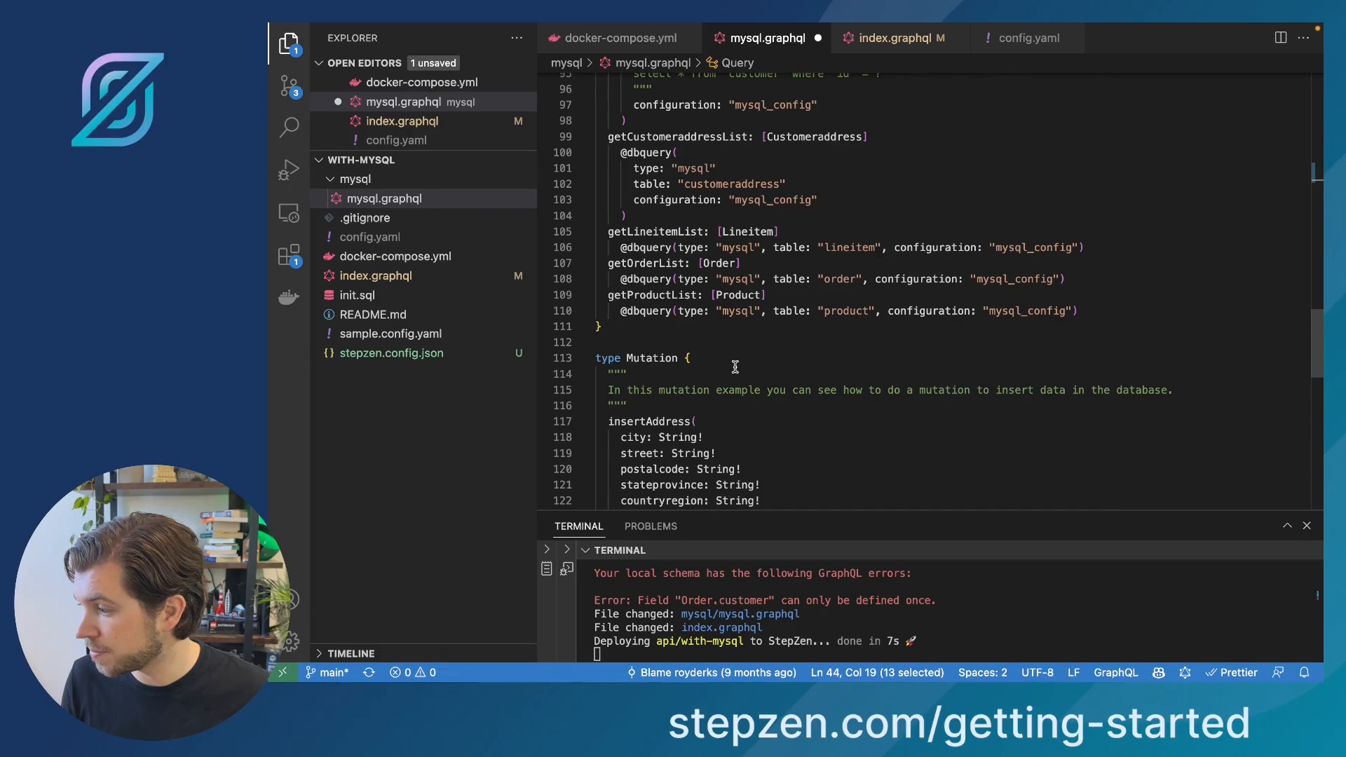
double_click(735, 294)
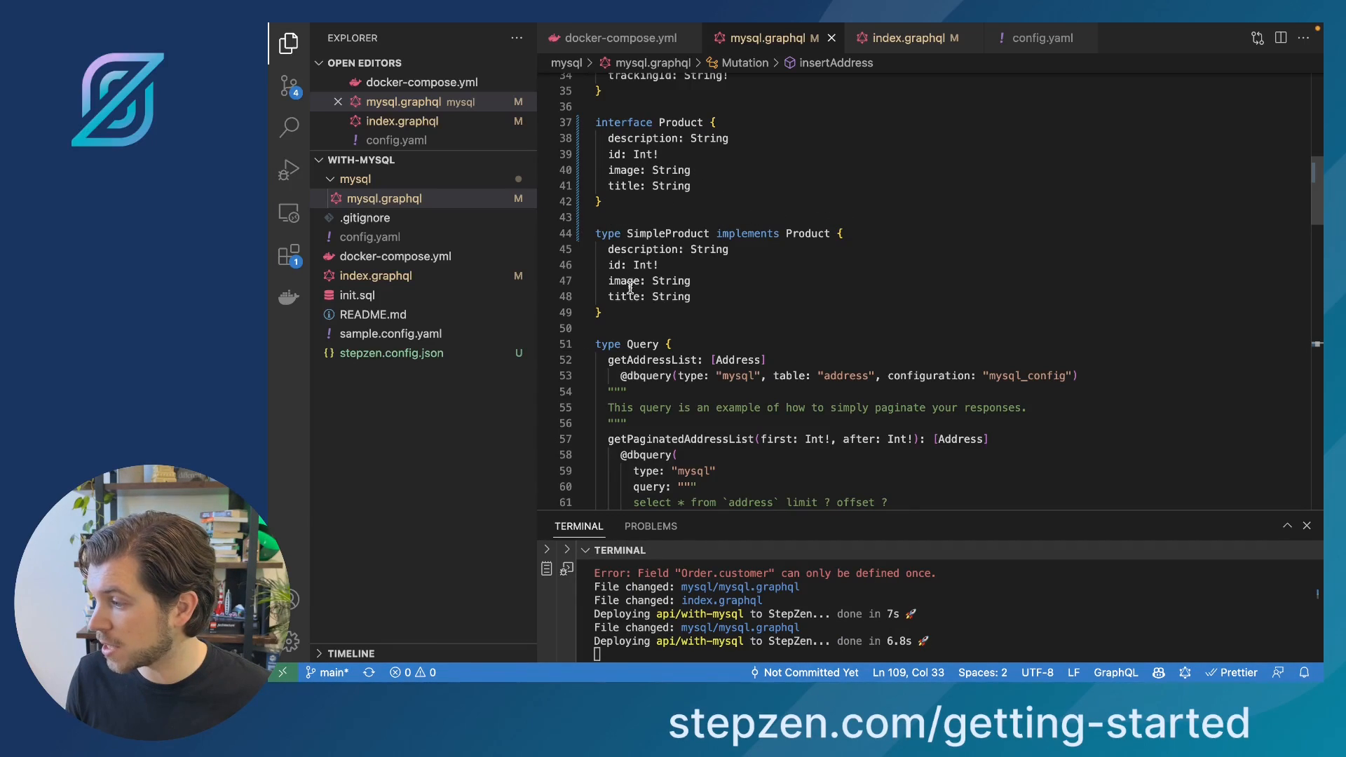
Step: Type a ComplexProduct implements Product type with the Product fields plus features: [String]
text(type)
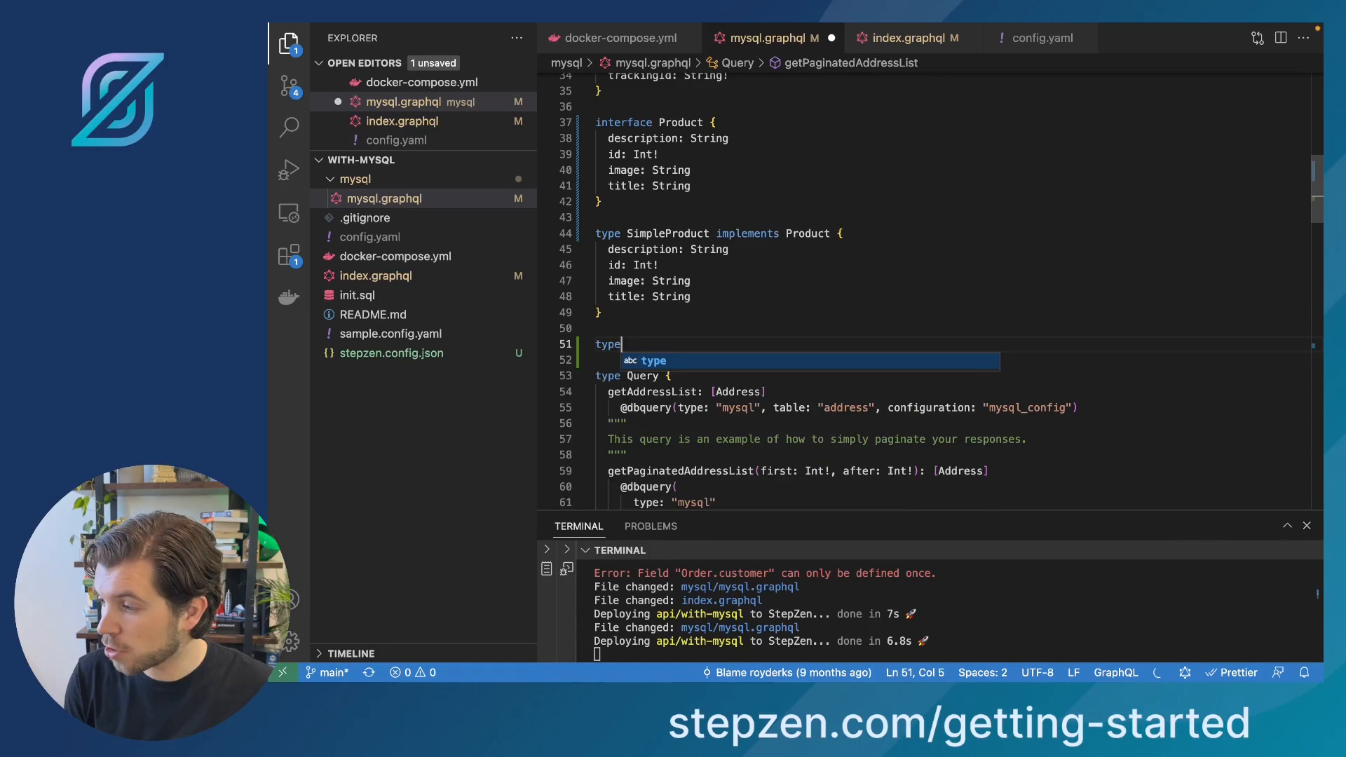
text(" ")
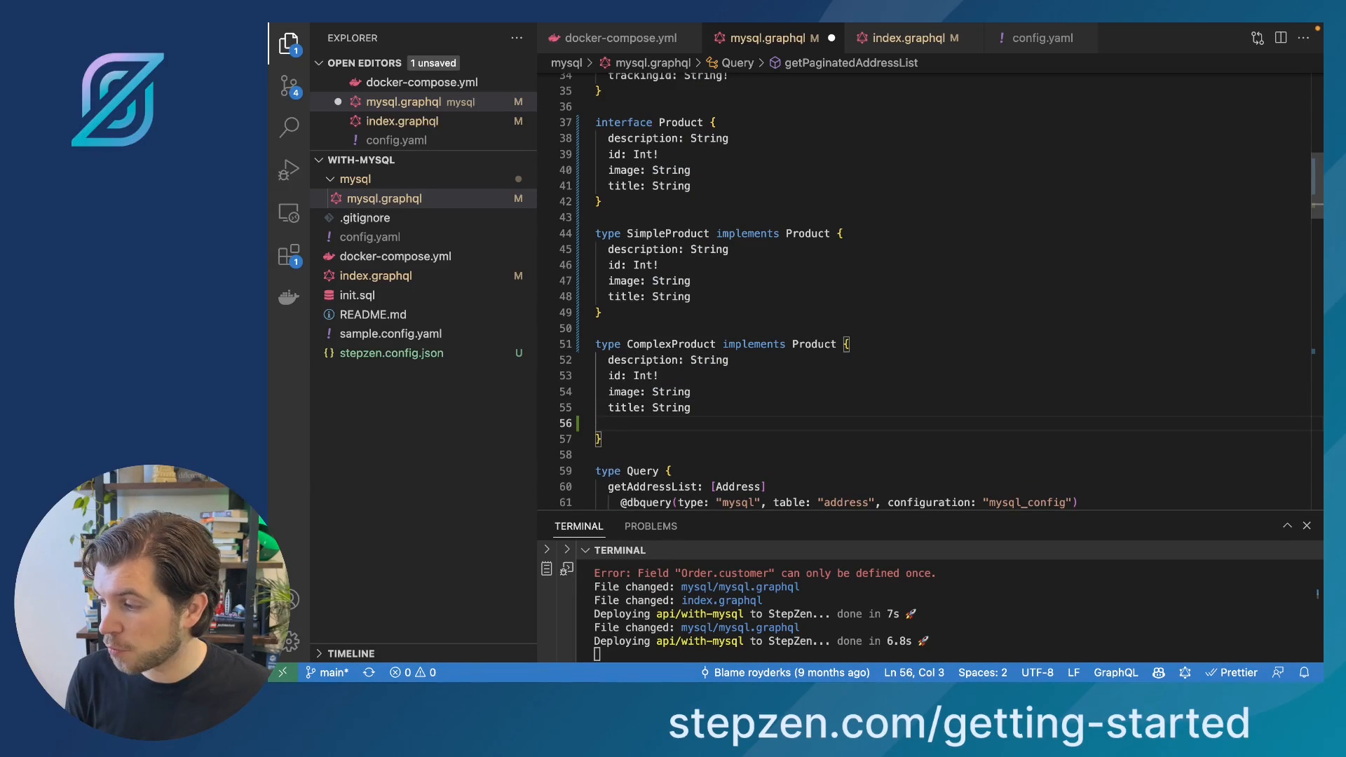
text(features: [String)
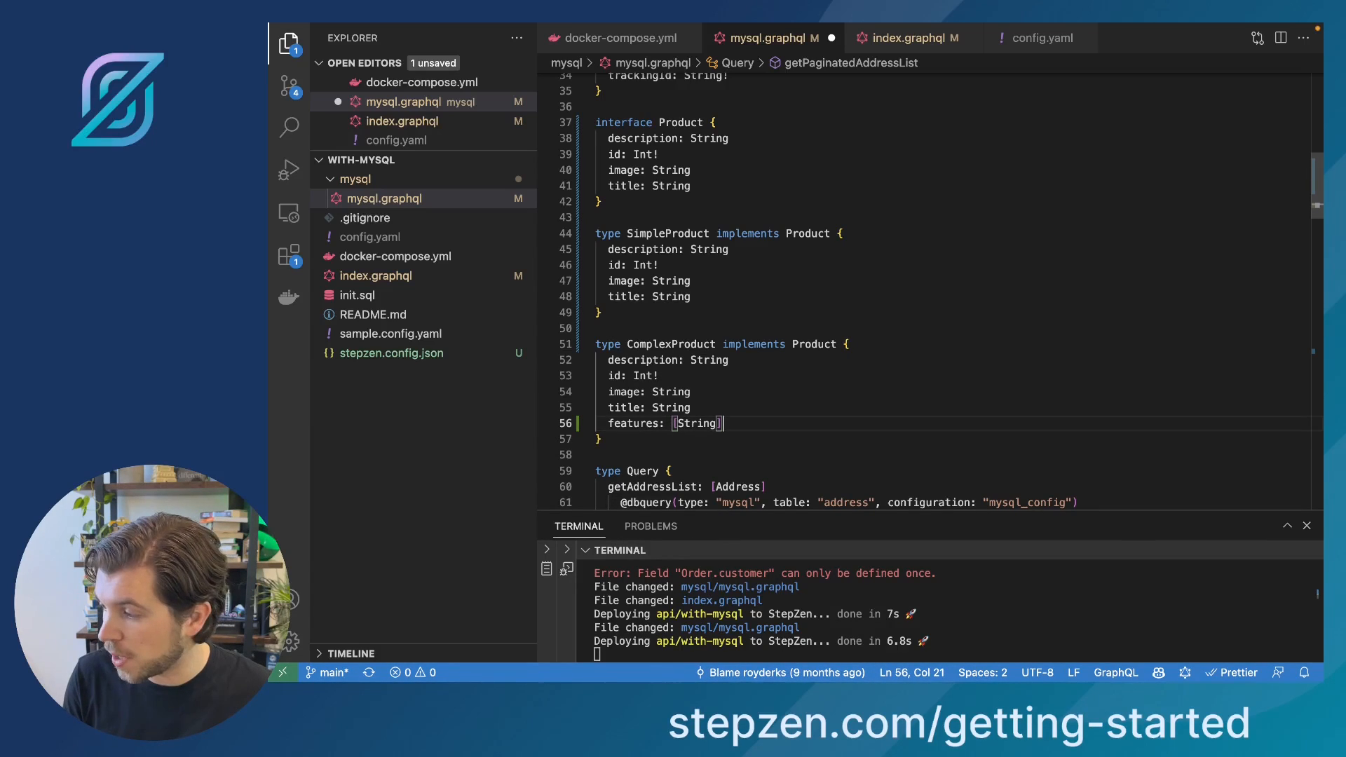
key(Enter)
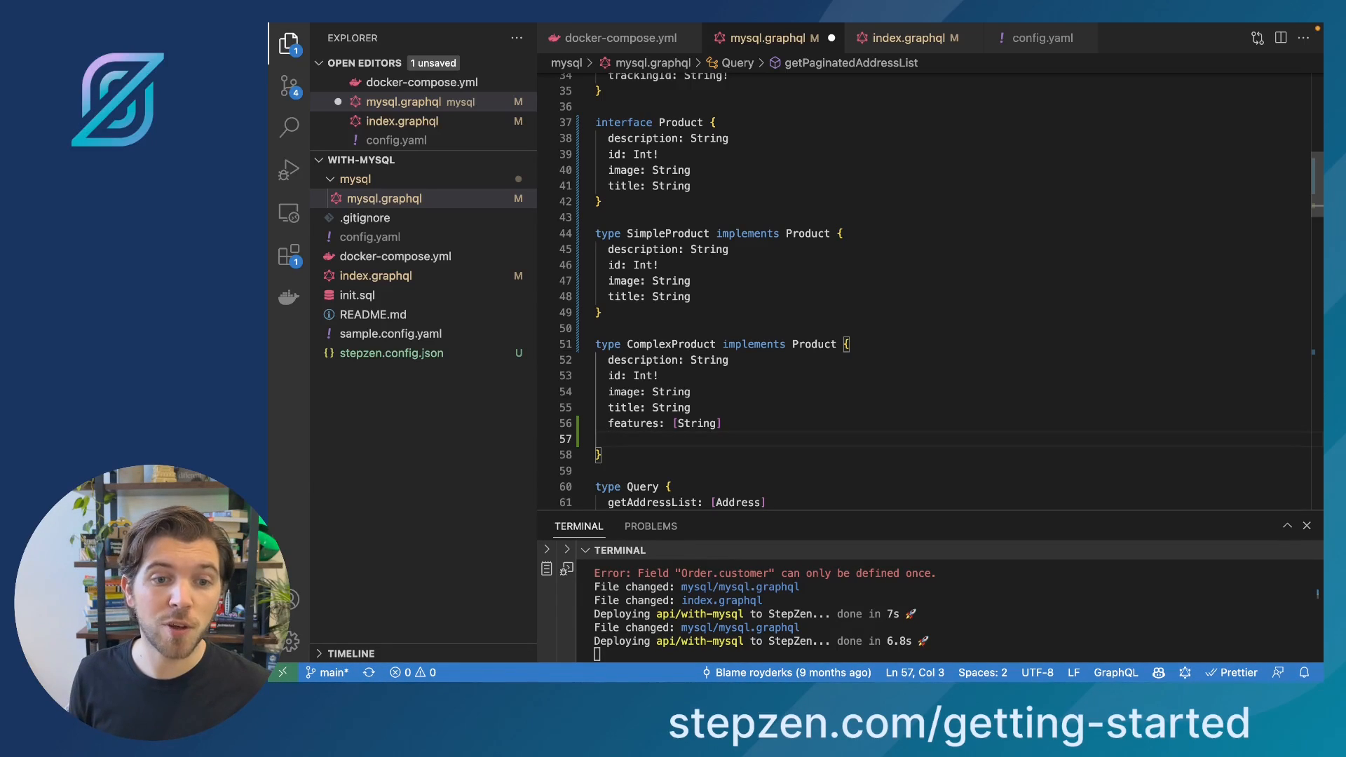
mouse_move(729, 373)
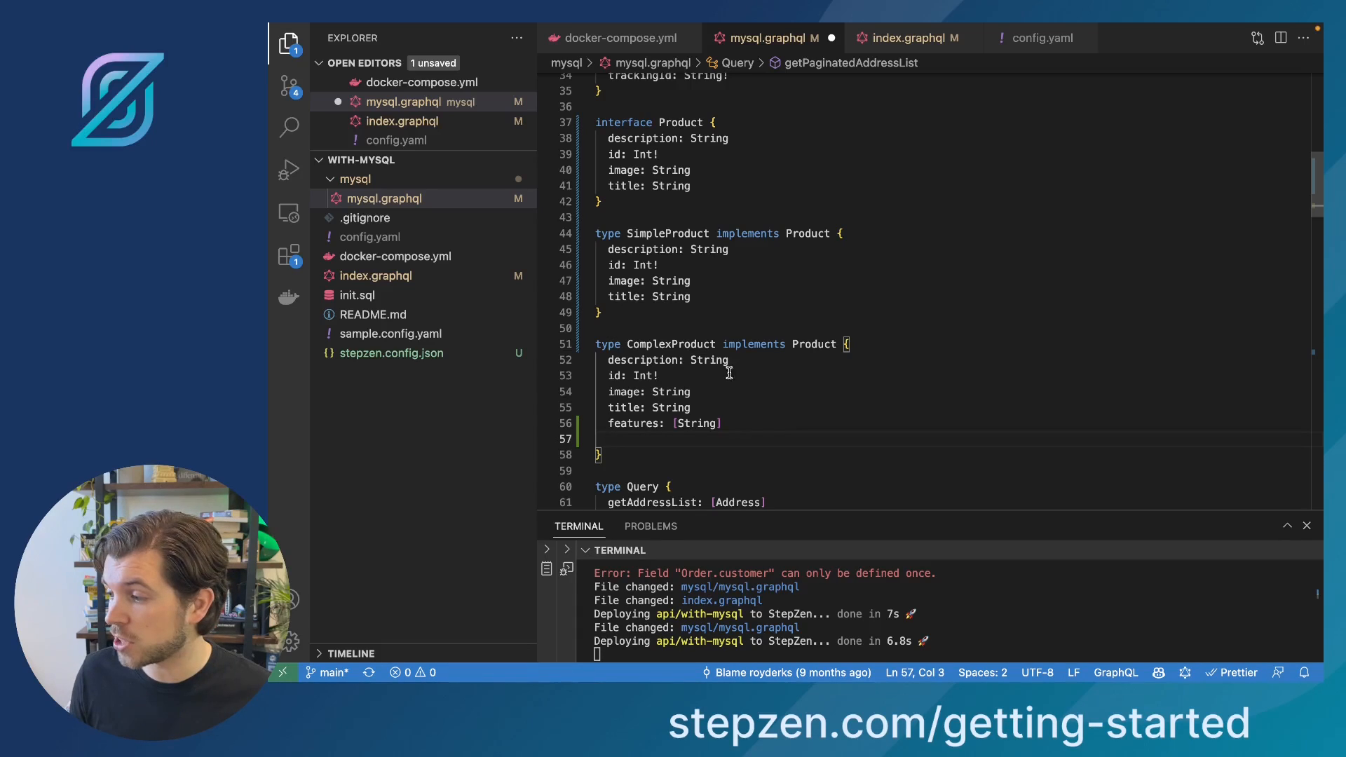
drag(607, 360, 659, 375)
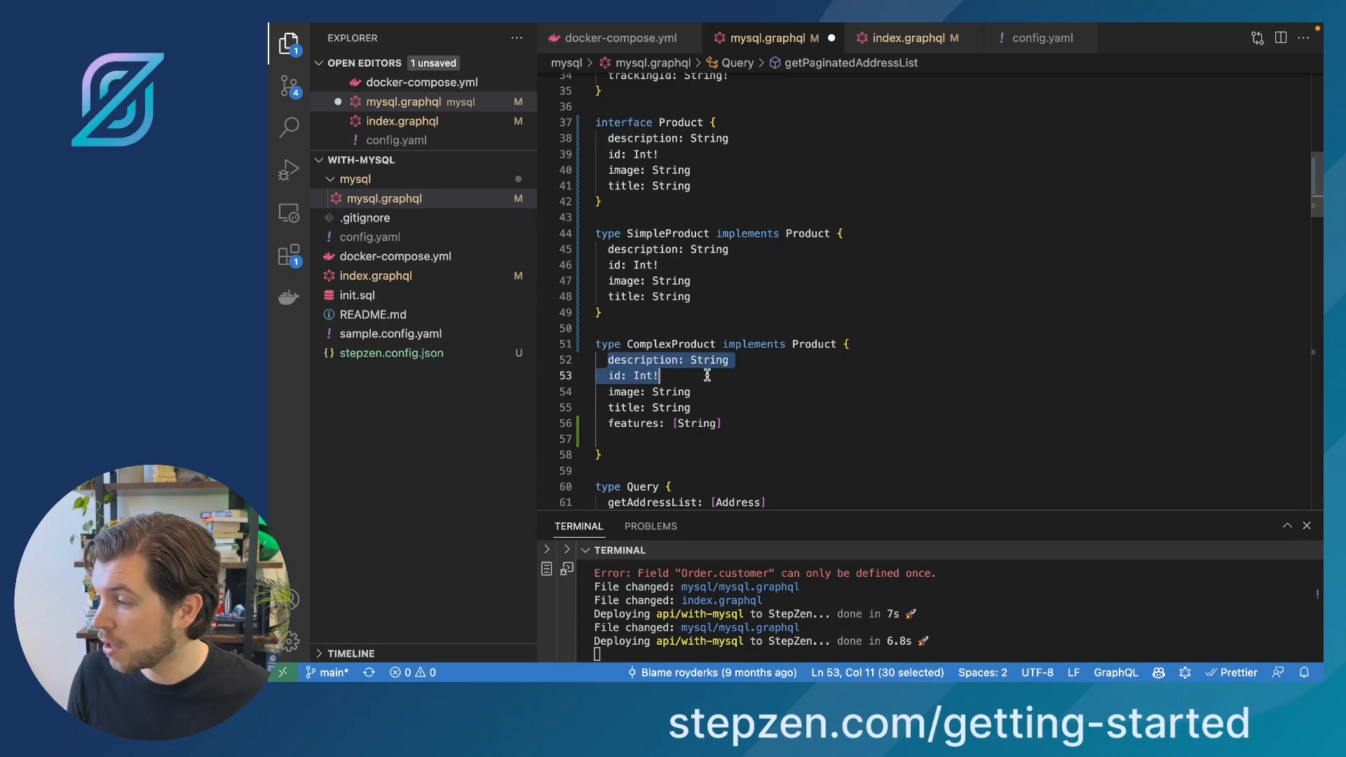